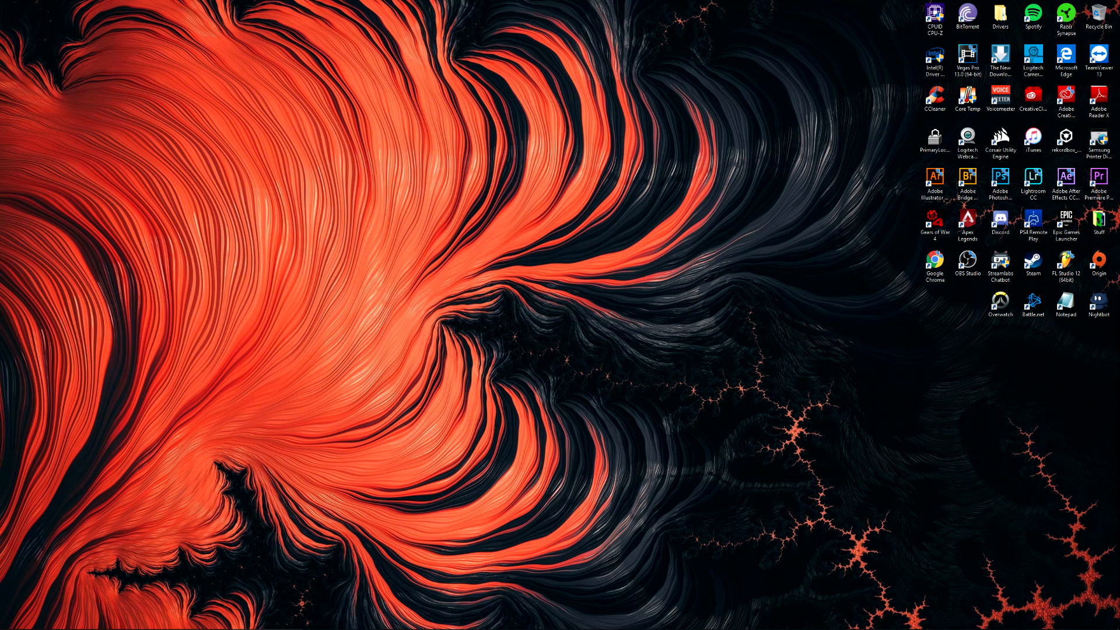
{"action": "mouse_move", "coordinate": [931, 297]}
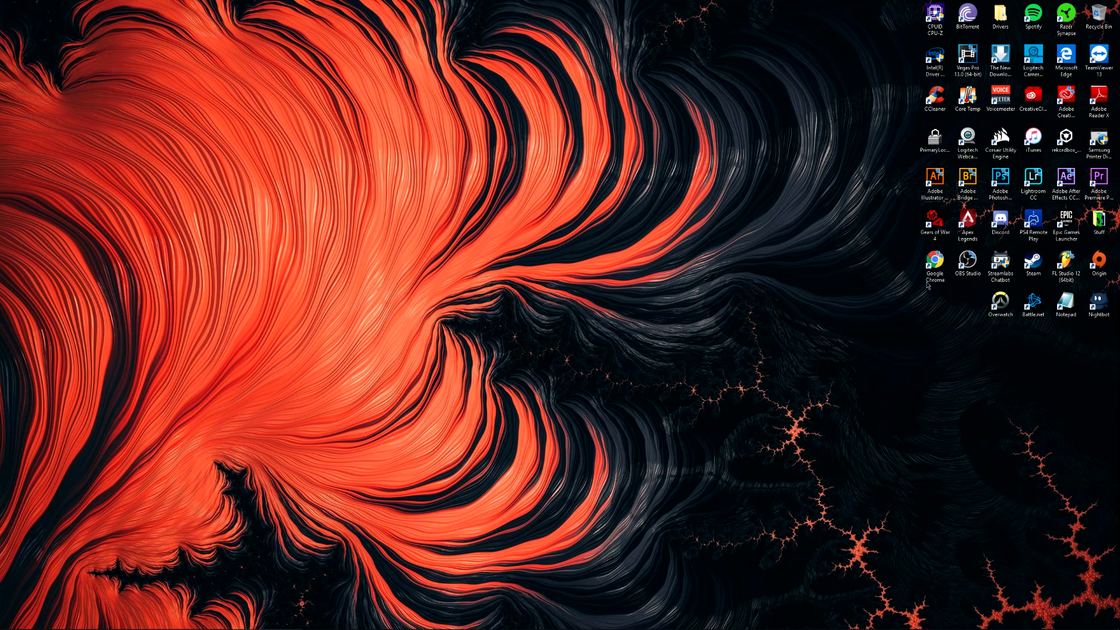
{"action": "mouse_move", "coordinate": [919, 265]}
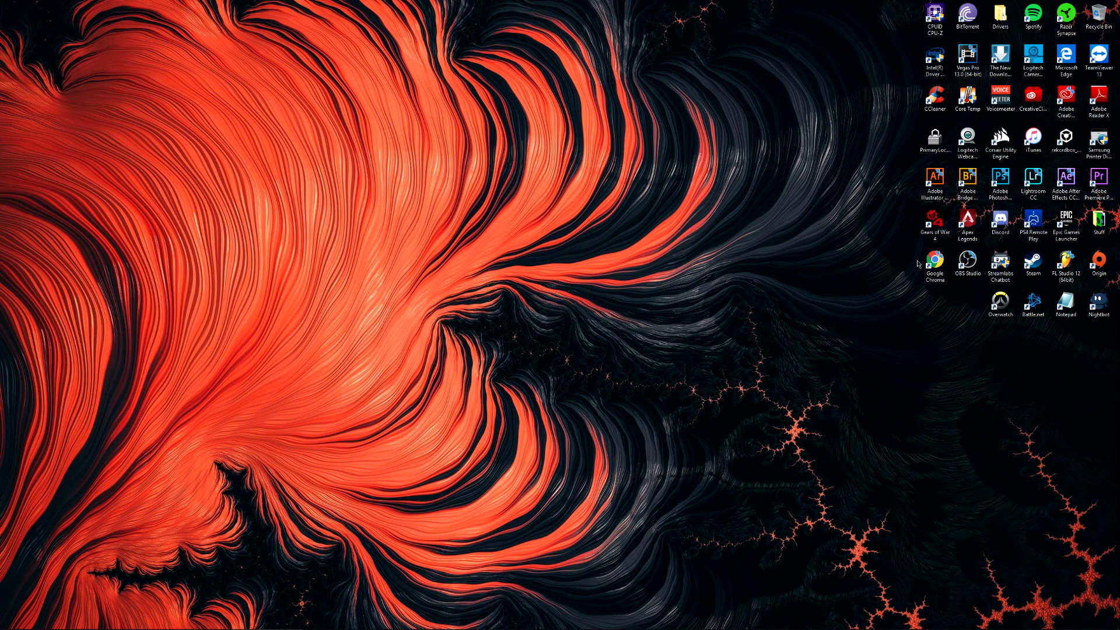
Rearrange desktop shortcuts, moving the Gears of War 4 shortcut out and back into place.
{"action": "left_click", "coordinate": [934, 265]}
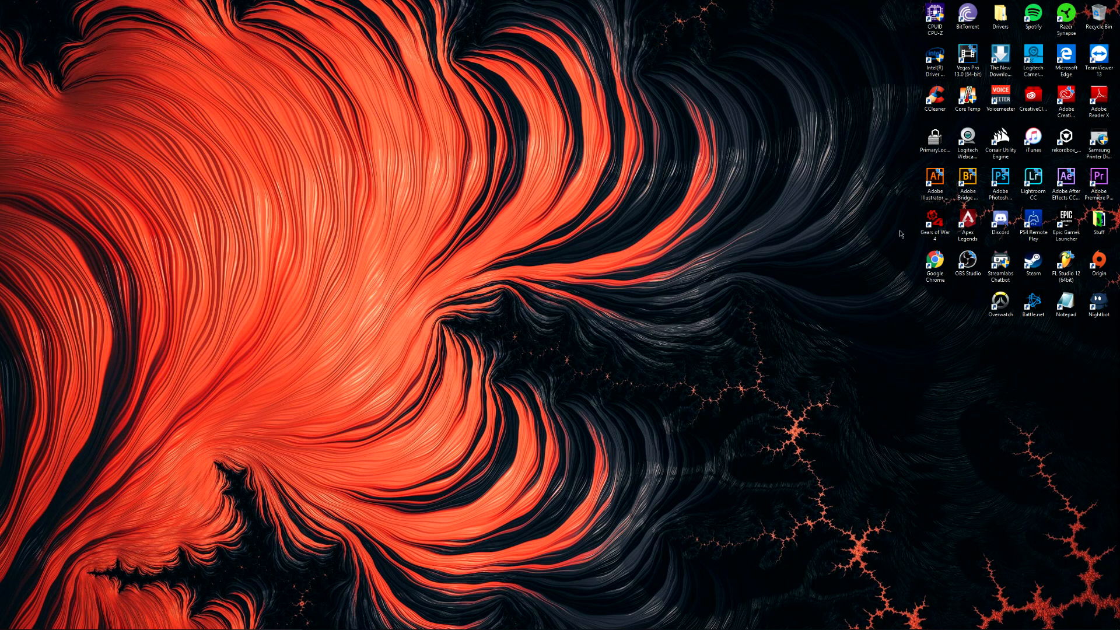
{"action": "mouse_move", "coordinate": [884, 247]}
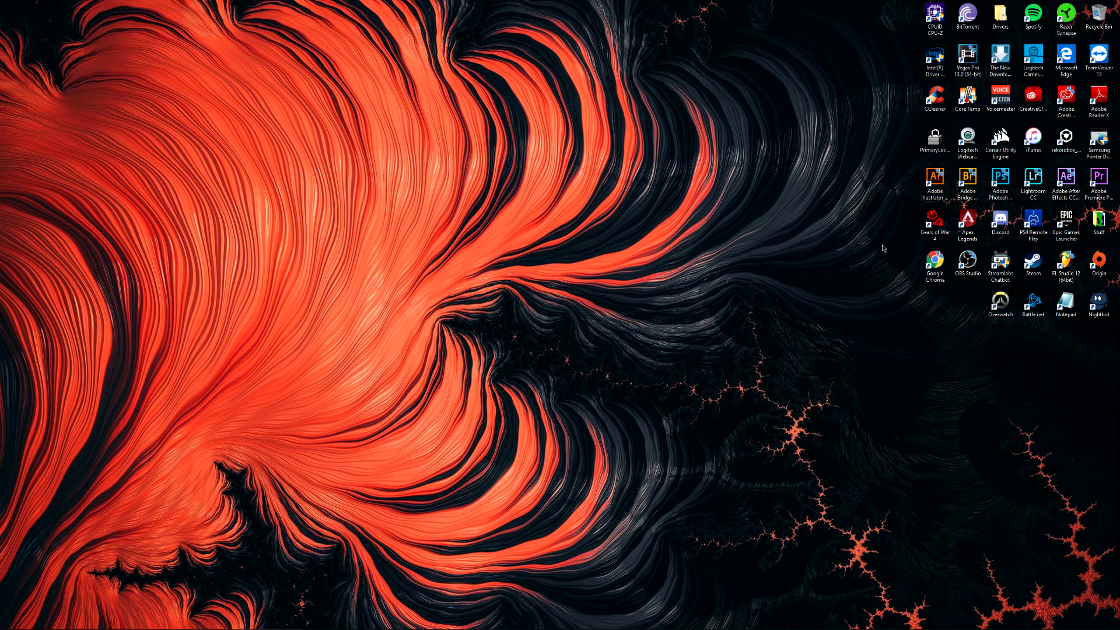
{"action": "left_click_drag", "start_coordinate": [934, 221], "coordinate": [693, 200]}
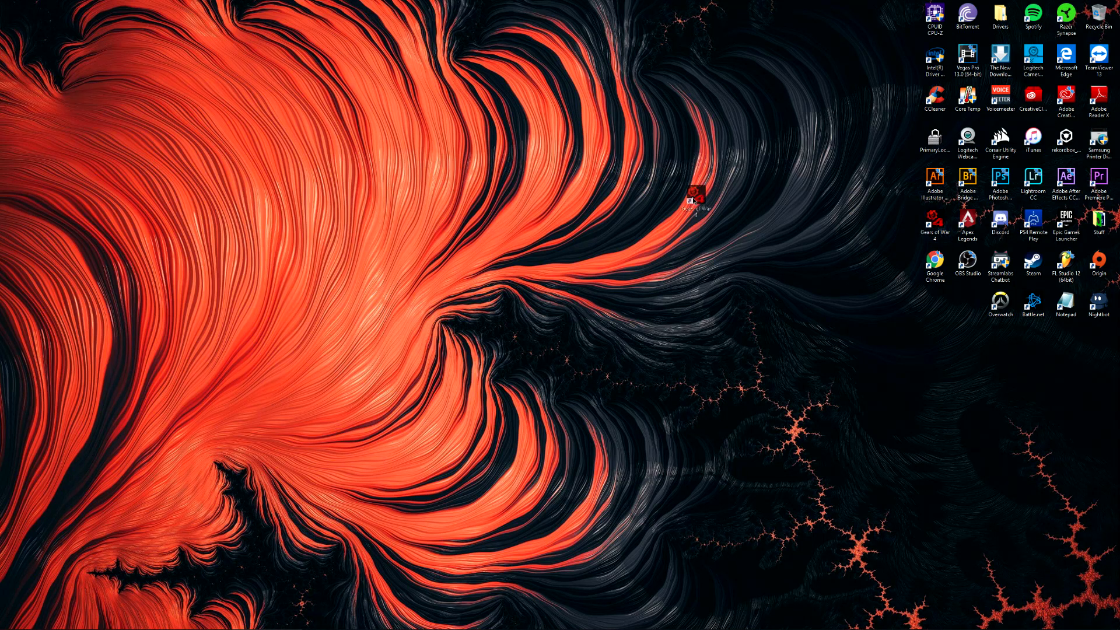
{"action": "left_click_drag", "start_coordinate": [691, 196], "coordinate": [891, 325]}
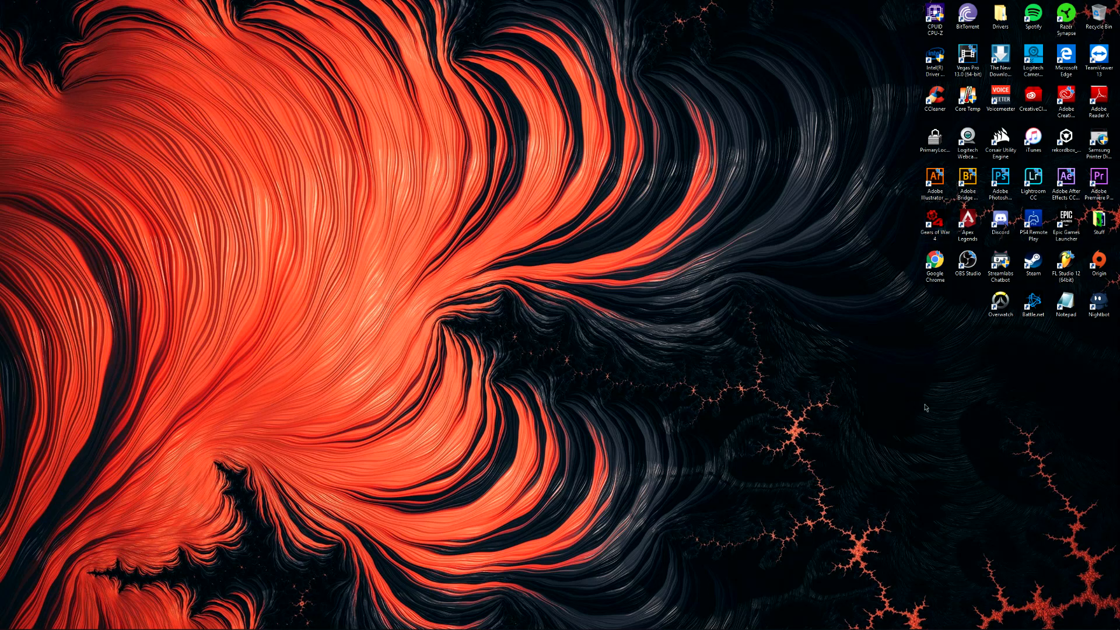
{"action": "mouse_move", "coordinate": [887, 306]}
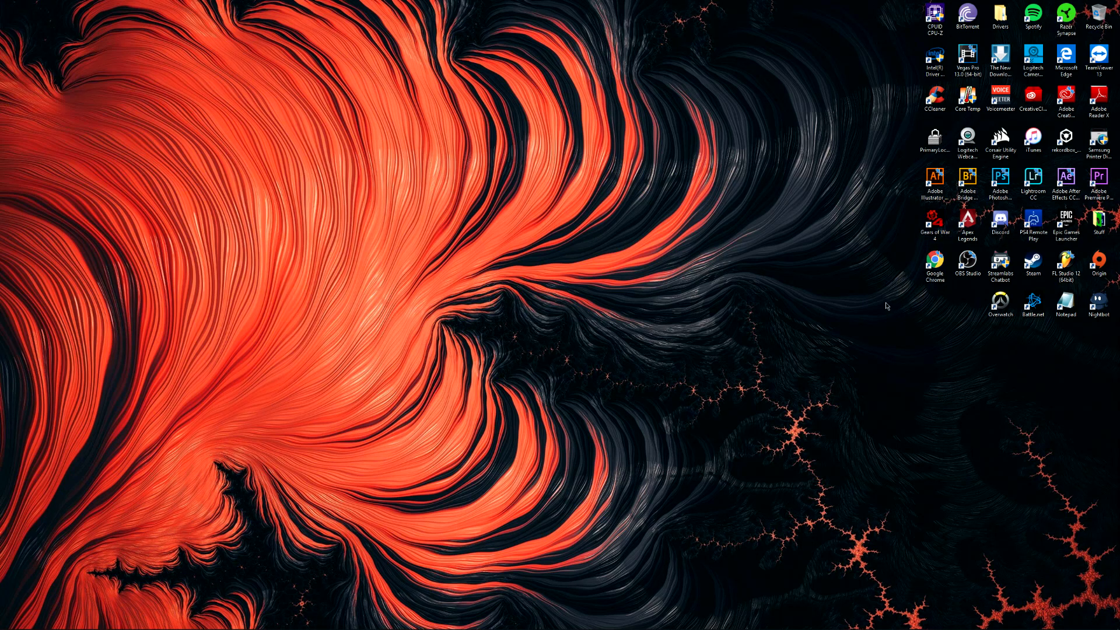
{"action": "mouse_move", "coordinate": [862, 294]}
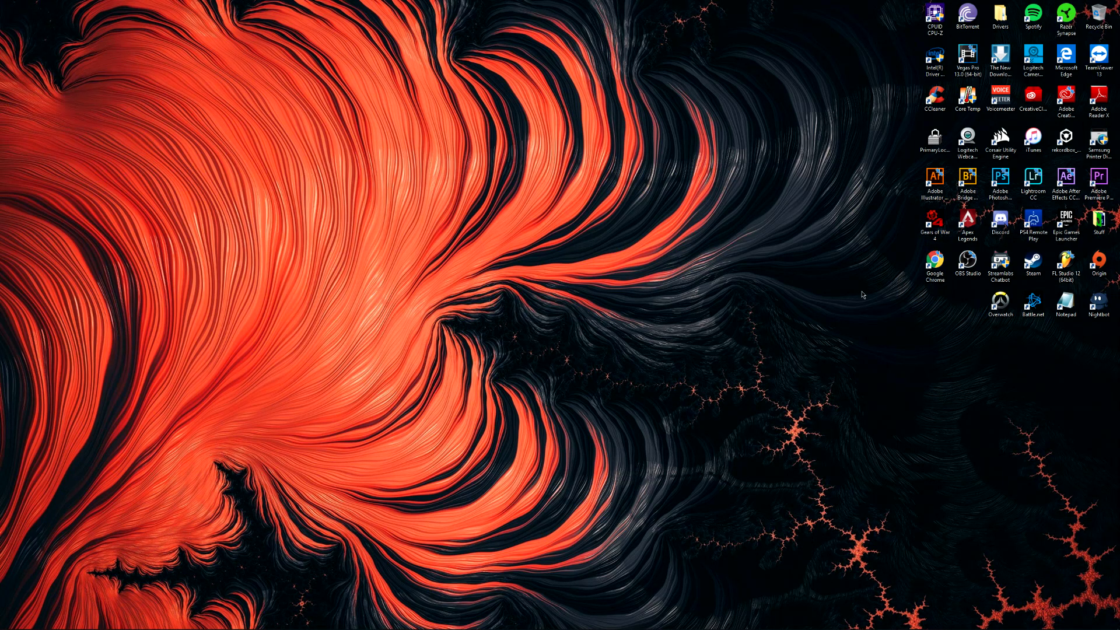
{"action": "left_click_drag", "start_coordinate": [862, 293], "coordinate": [986, 389]}
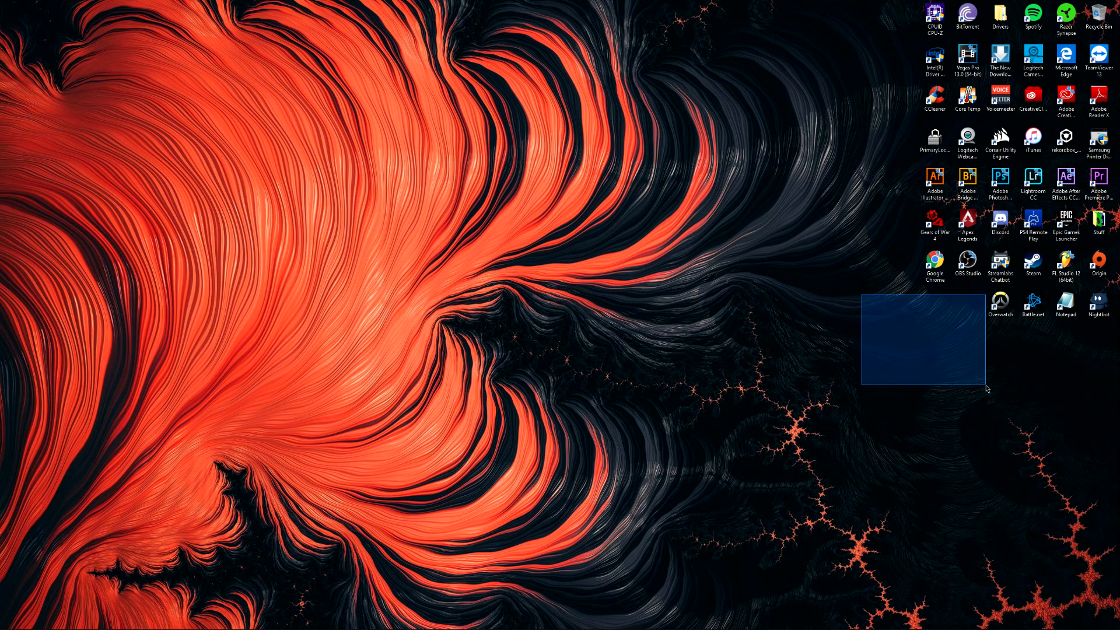
{"action": "left_click_drag", "start_coordinate": [987, 389], "coordinate": [992, 401]}
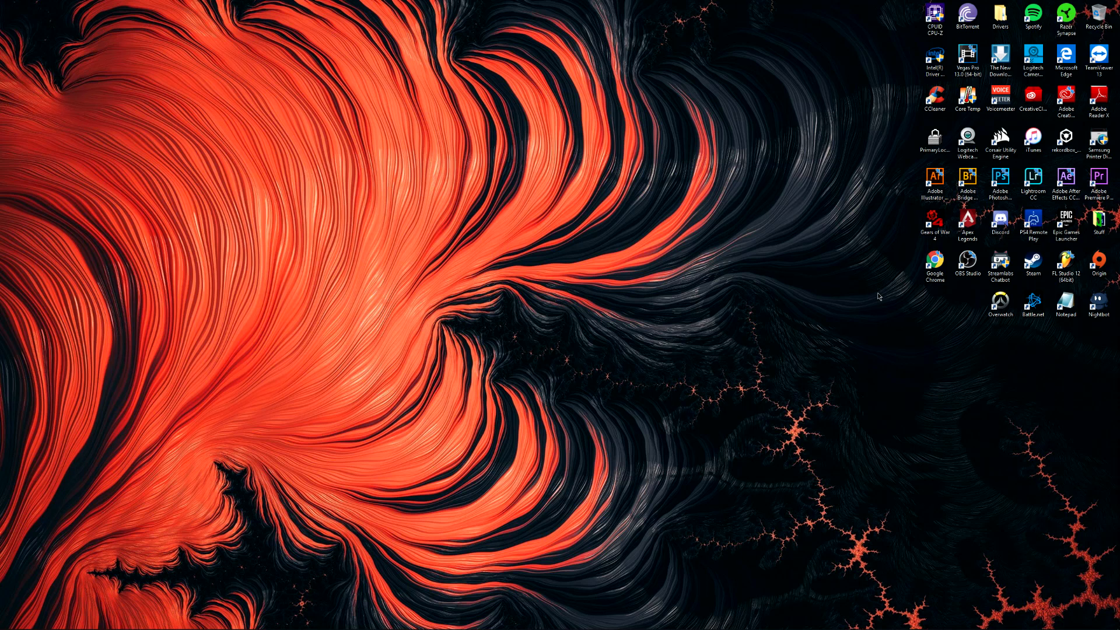
{"action": "left_click_drag", "start_coordinate": [878, 295], "coordinate": [989, 359]}
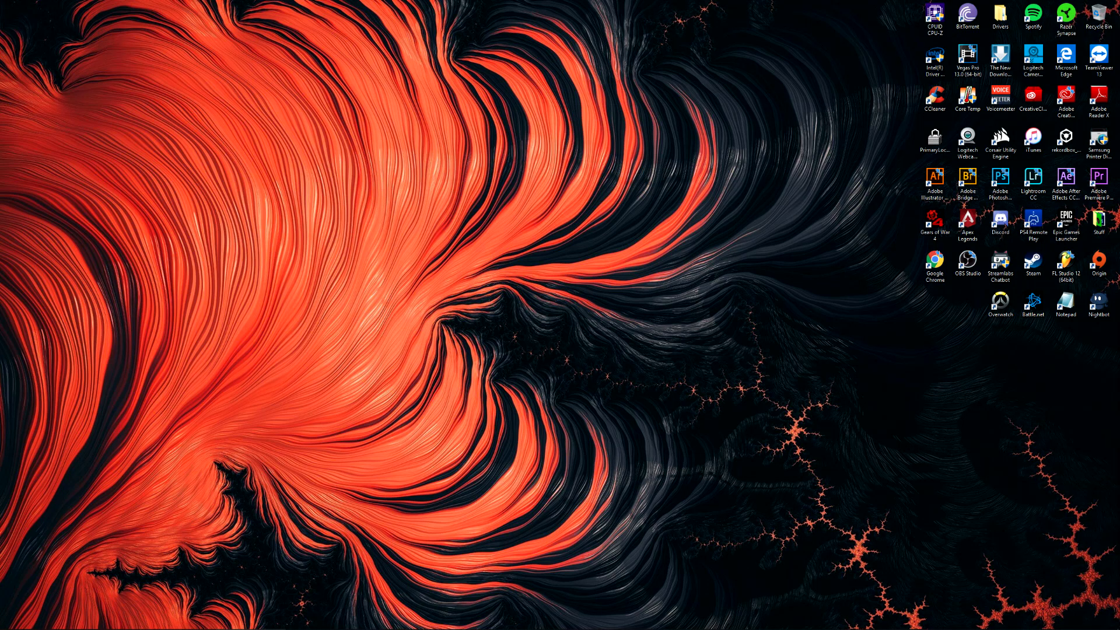
Browse the Drivers folder into 1070 > Gears Driver to view its installer.
{"action": "double_click", "coordinate": [1000, 14]}
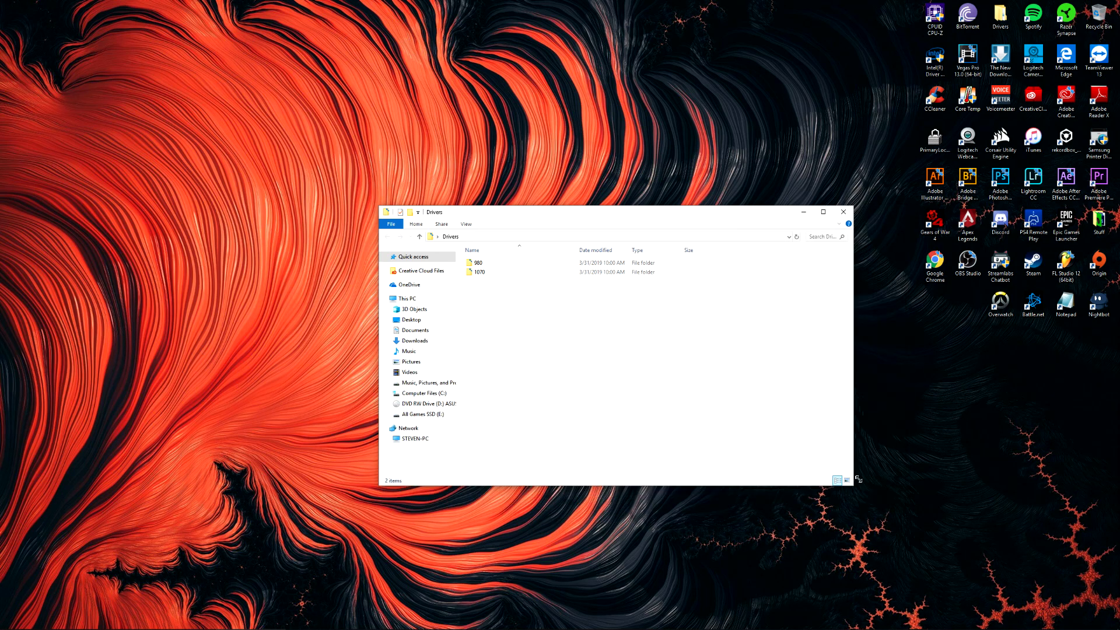
{"action": "double_click", "coordinate": [476, 271]}
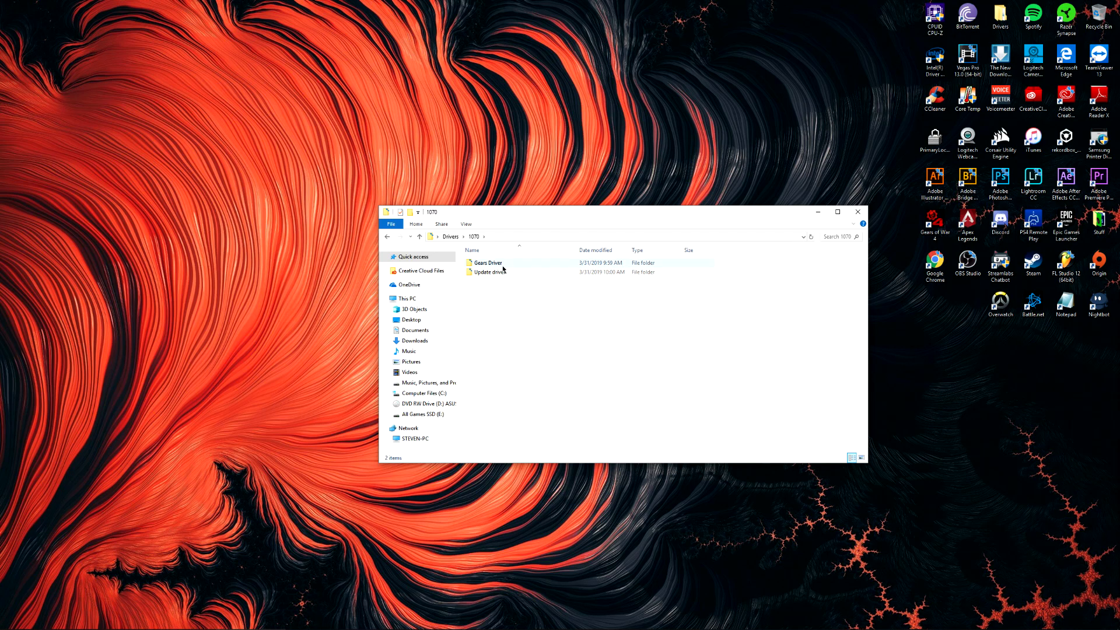
{"action": "double_click", "coordinate": [487, 262]}
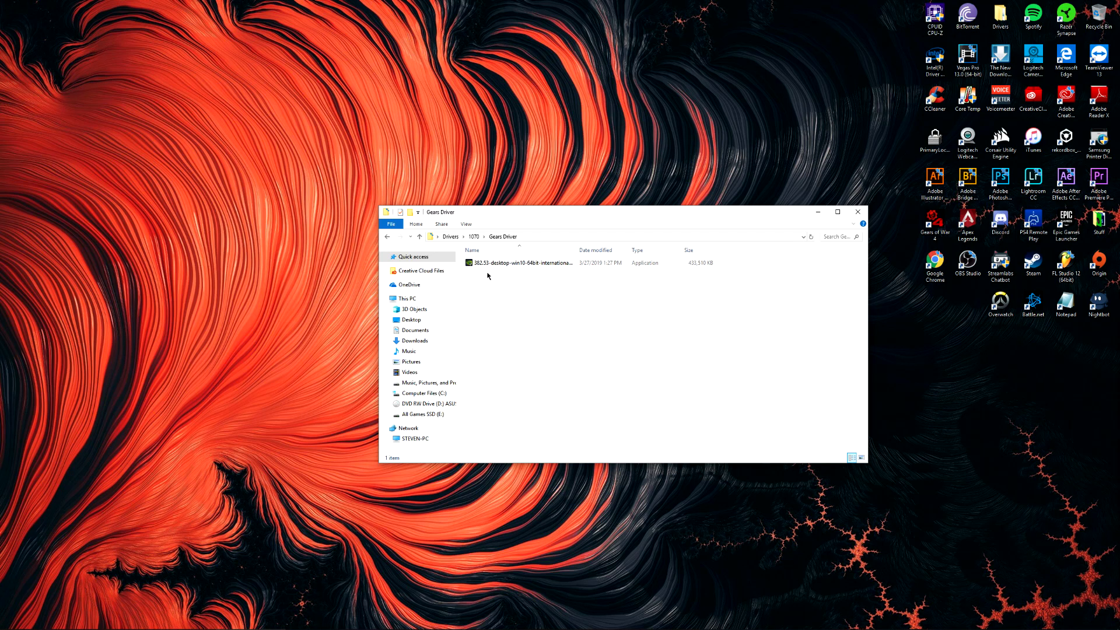
{"action": "mouse_move", "coordinate": [485, 276]}
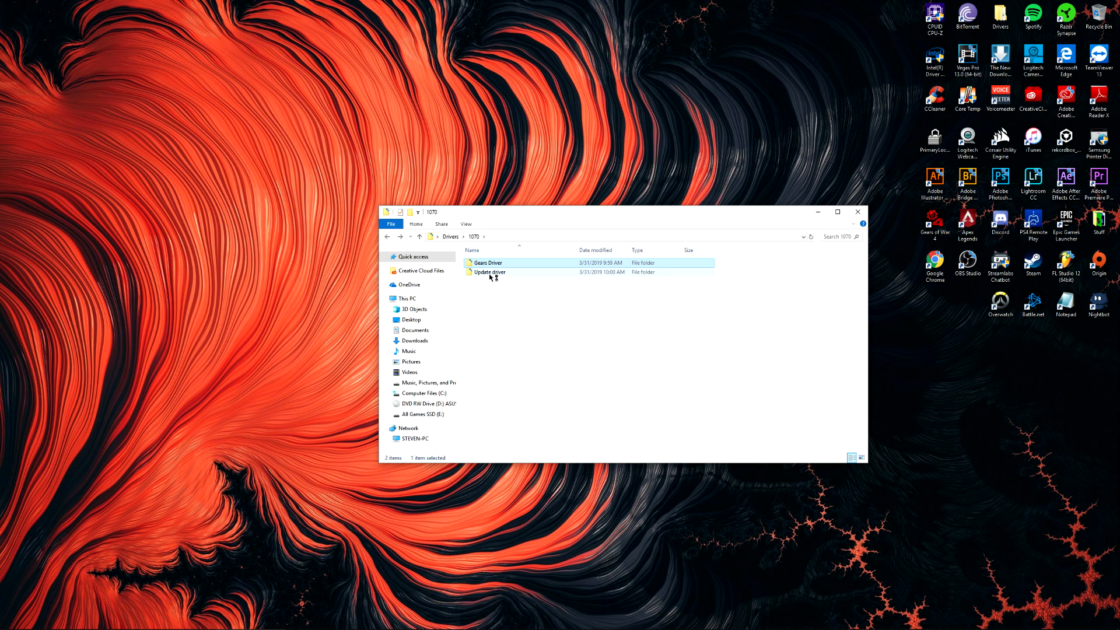
View the installer inside the Update driver folder, then return to 1070.
{"action": "left_click", "coordinate": [489, 272]}
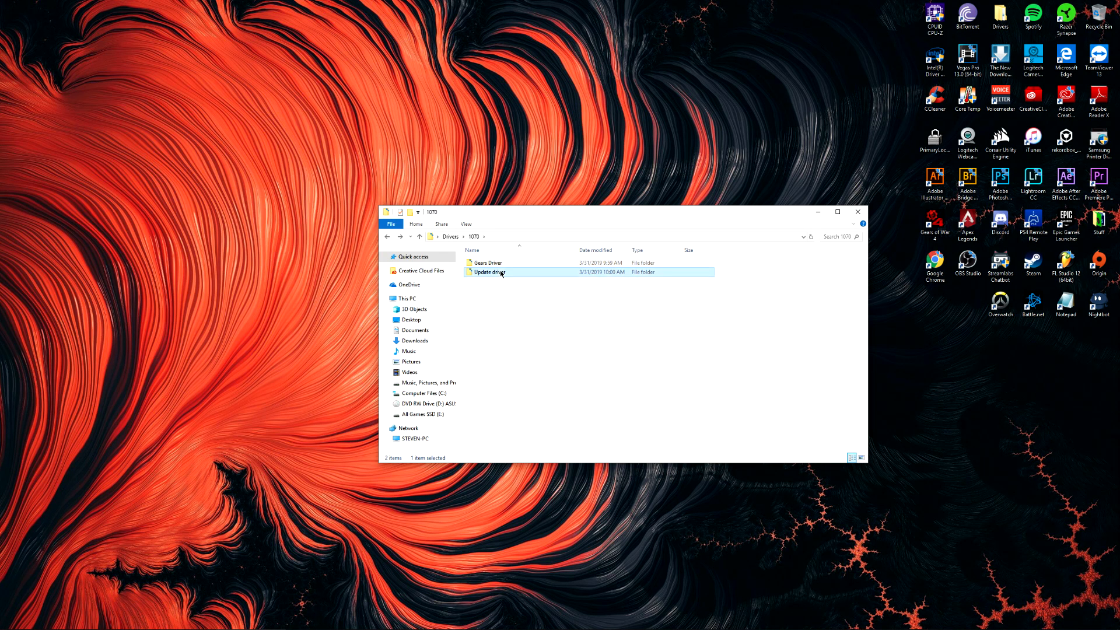
{"action": "double_click", "coordinate": [489, 272]}
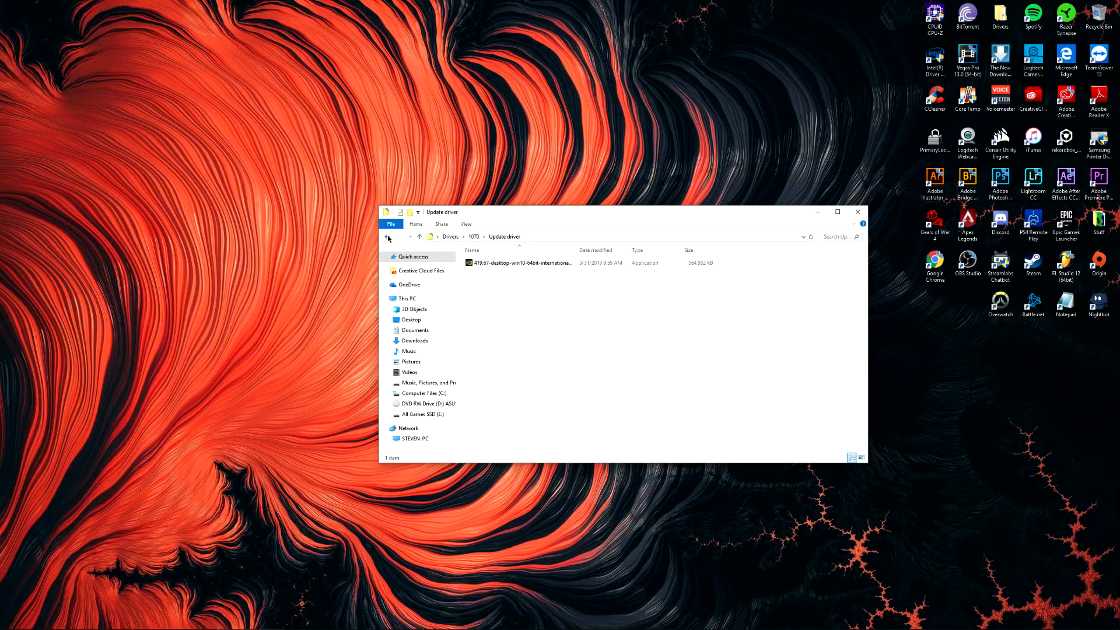
{"action": "left_click", "coordinate": [388, 236]}
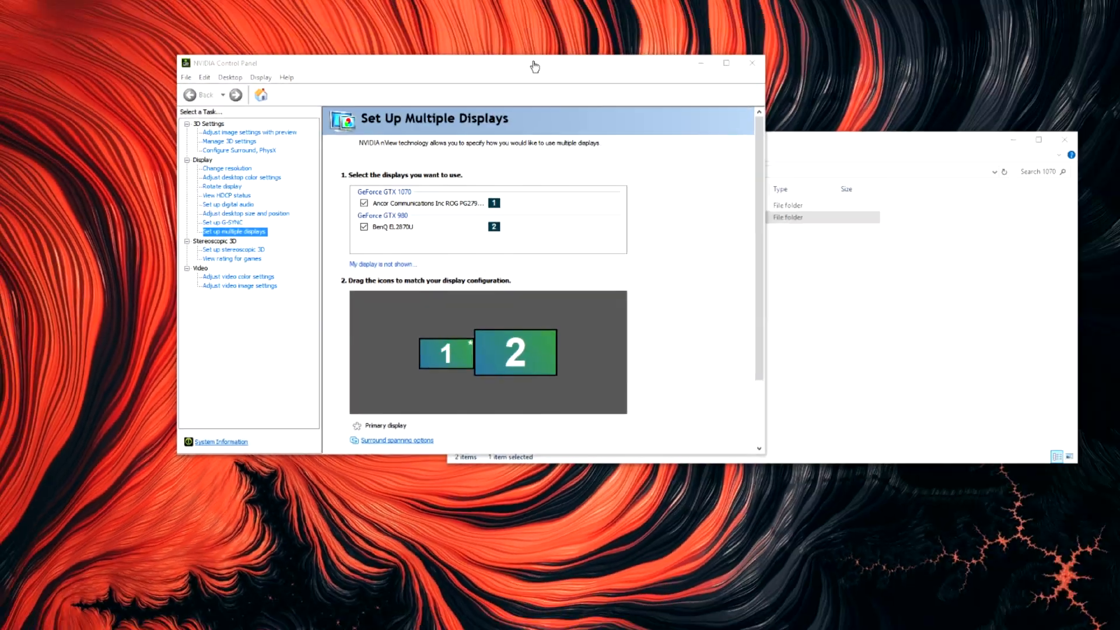
Review System Information showing driver 419.67 for the GTX 1070 and 980, then dismiss it.
{"action": "left_click", "coordinate": [220, 441]}
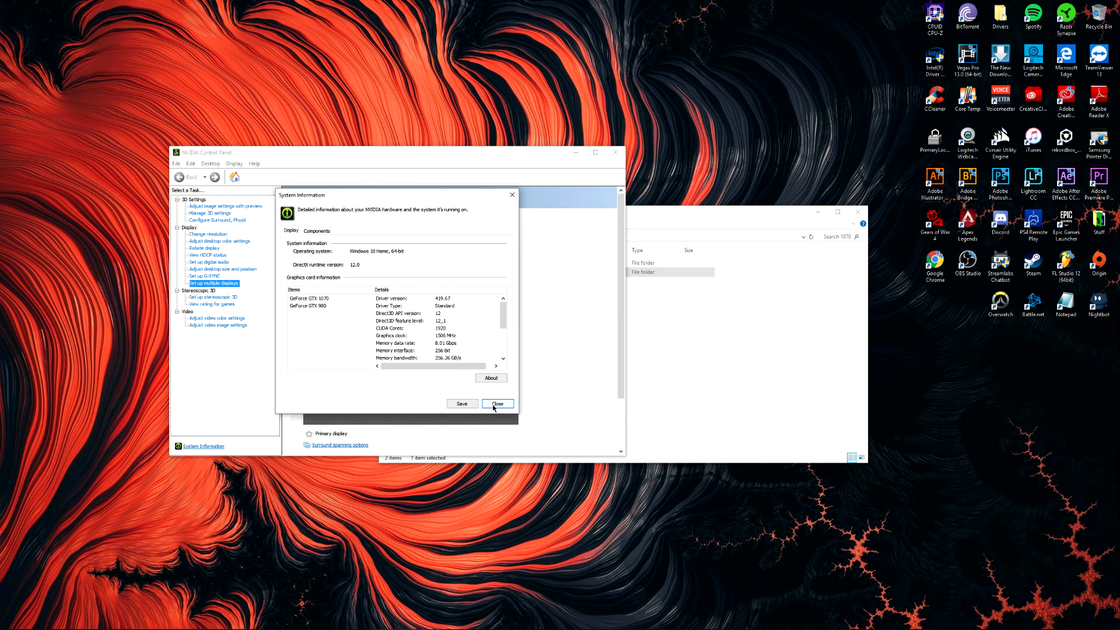
{"action": "left_click", "coordinate": [497, 404]}
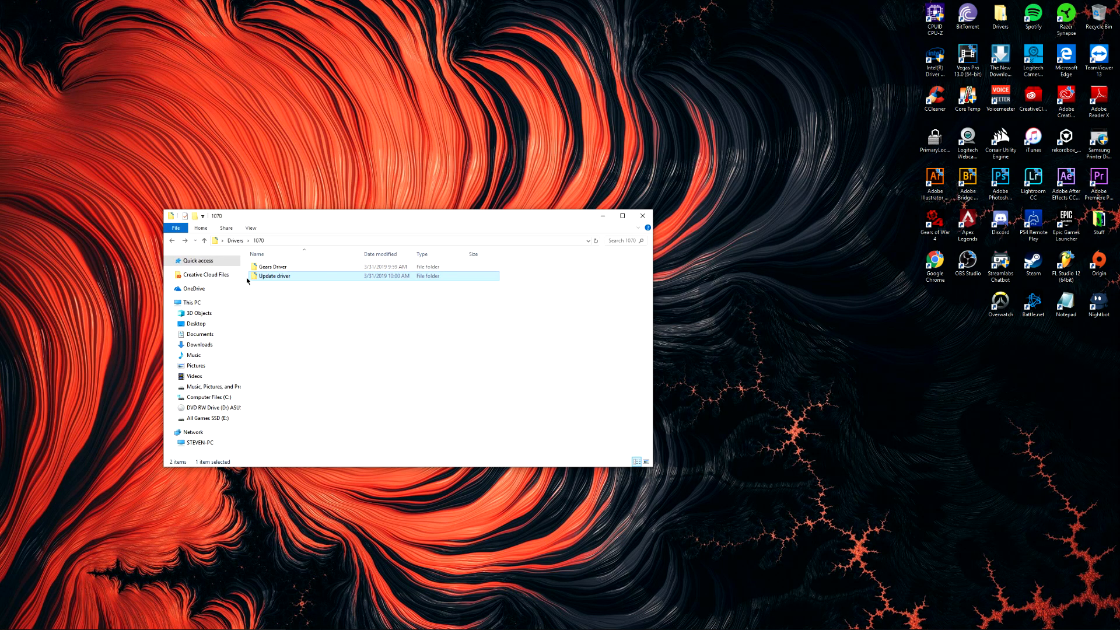
View the 382.53 installer in Gears Driver, then close the File Explorer window.
{"action": "double_click", "coordinate": [273, 267]}
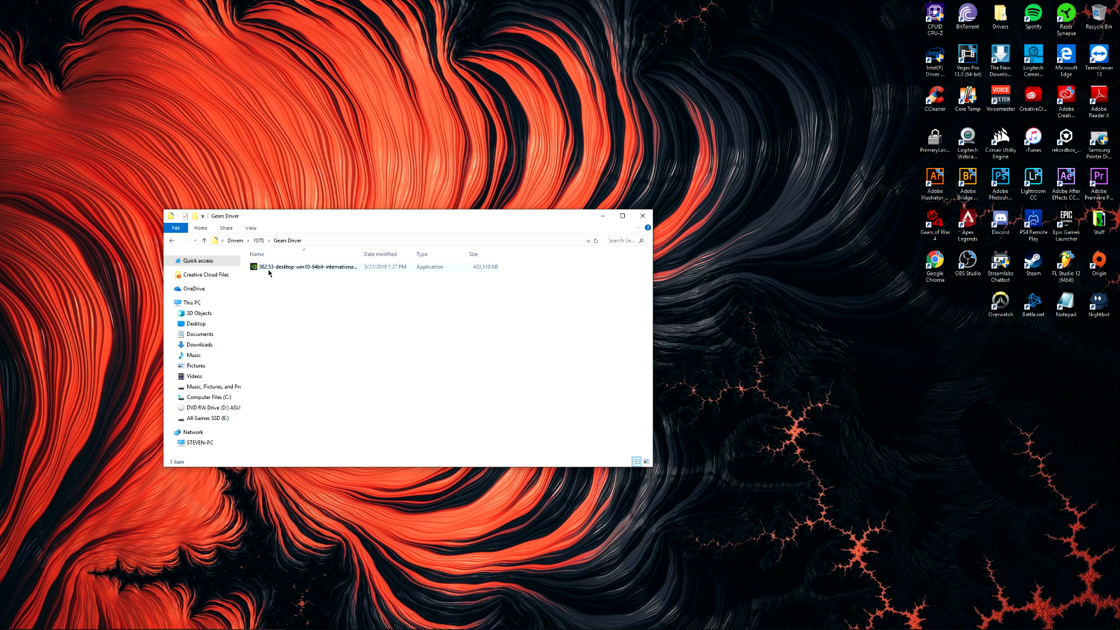
{"action": "left_click", "coordinate": [303, 280]}
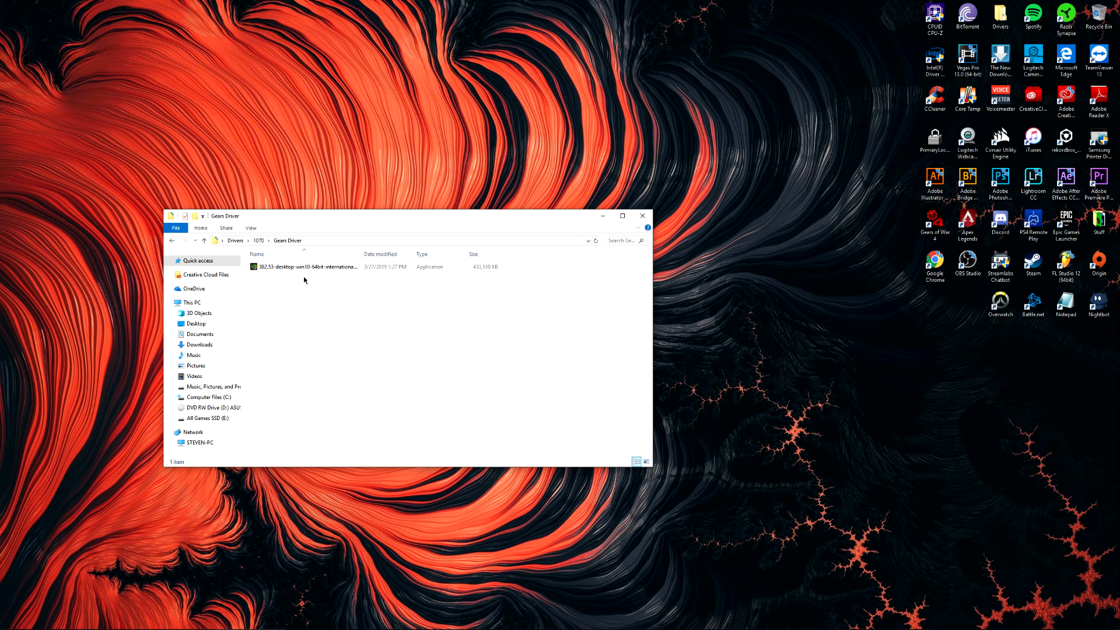
{"action": "left_click", "coordinate": [642, 216]}
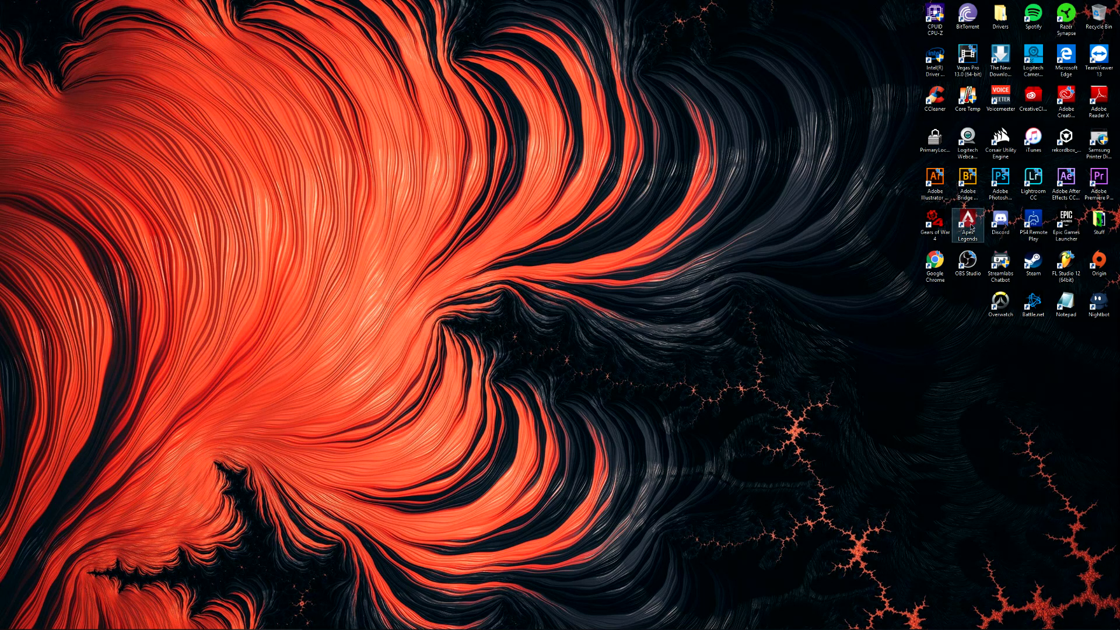
{"action": "left_click_drag", "start_coordinate": [967, 225], "coordinate": [639, 261]}
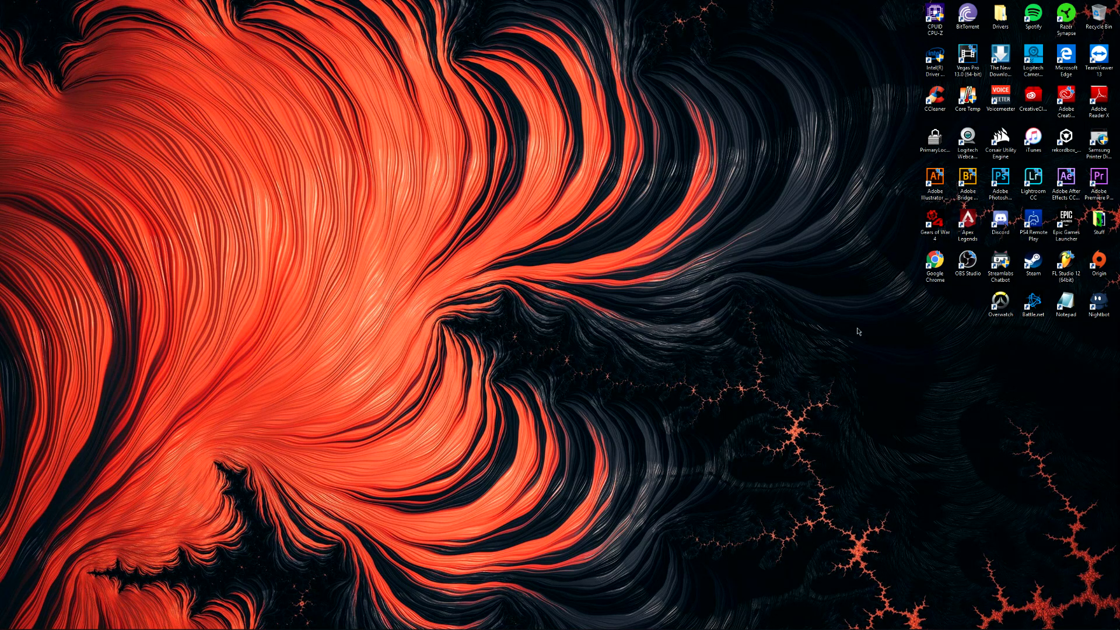
{"action": "left_click_drag", "start_coordinate": [934, 223], "coordinate": [804, 224]}
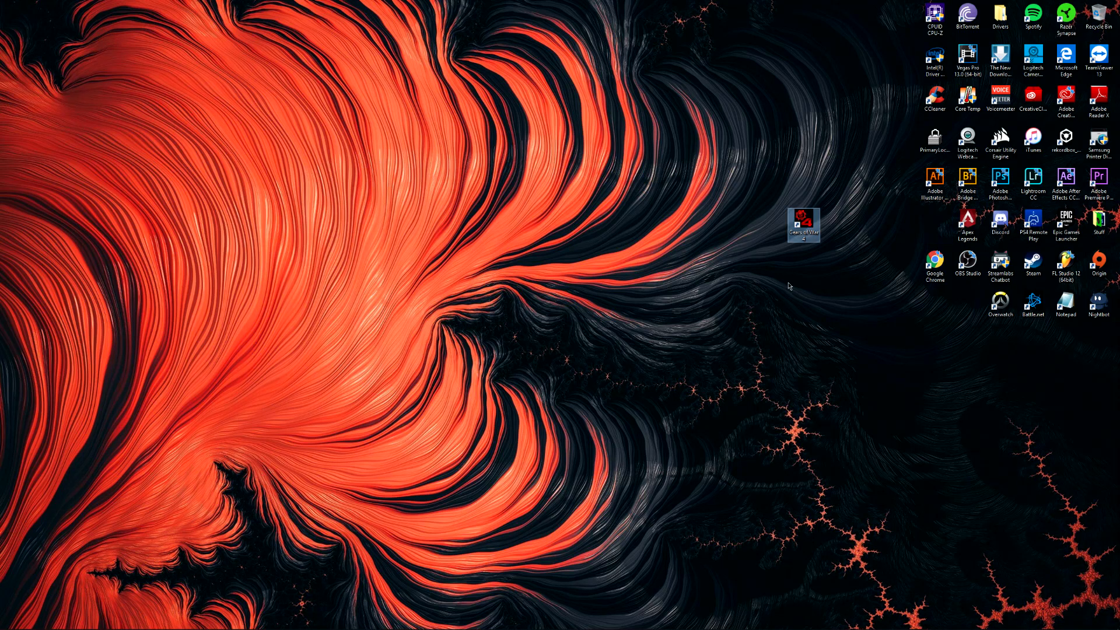
{"action": "left_click_drag", "start_coordinate": [803, 223], "coordinate": [934, 225]}
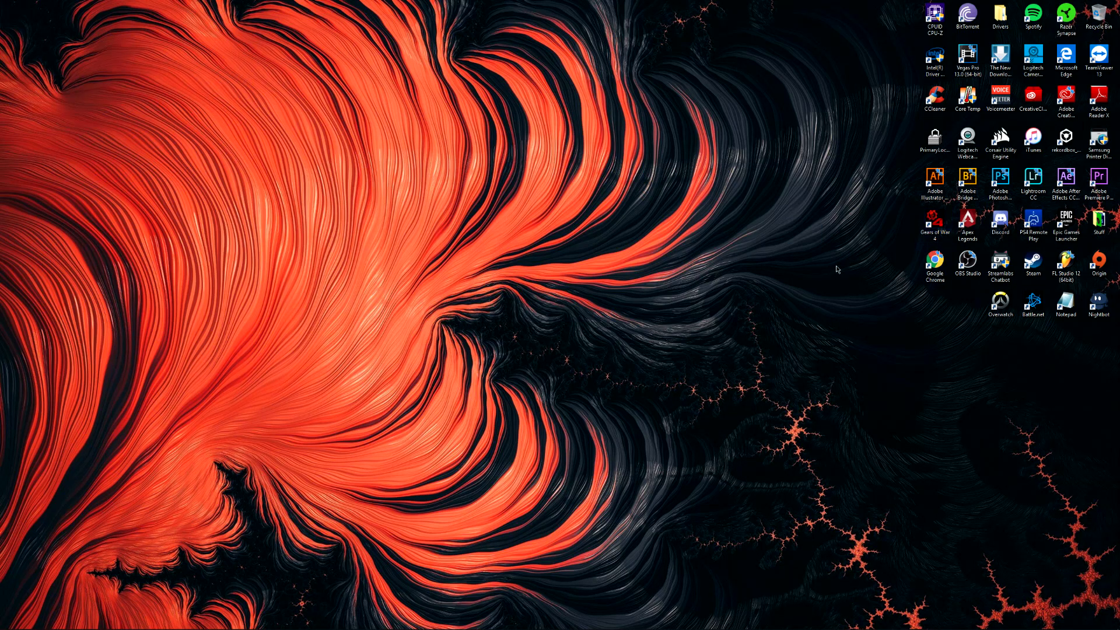
{"action": "mouse_move", "coordinate": [913, 231]}
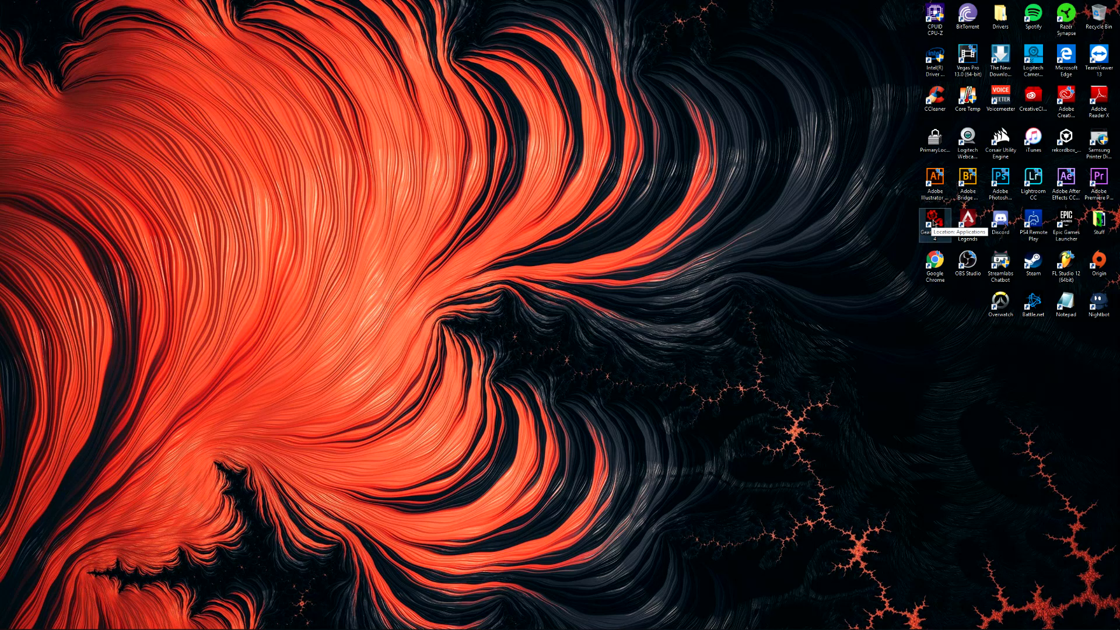
{"action": "mouse_move", "coordinate": [898, 327]}
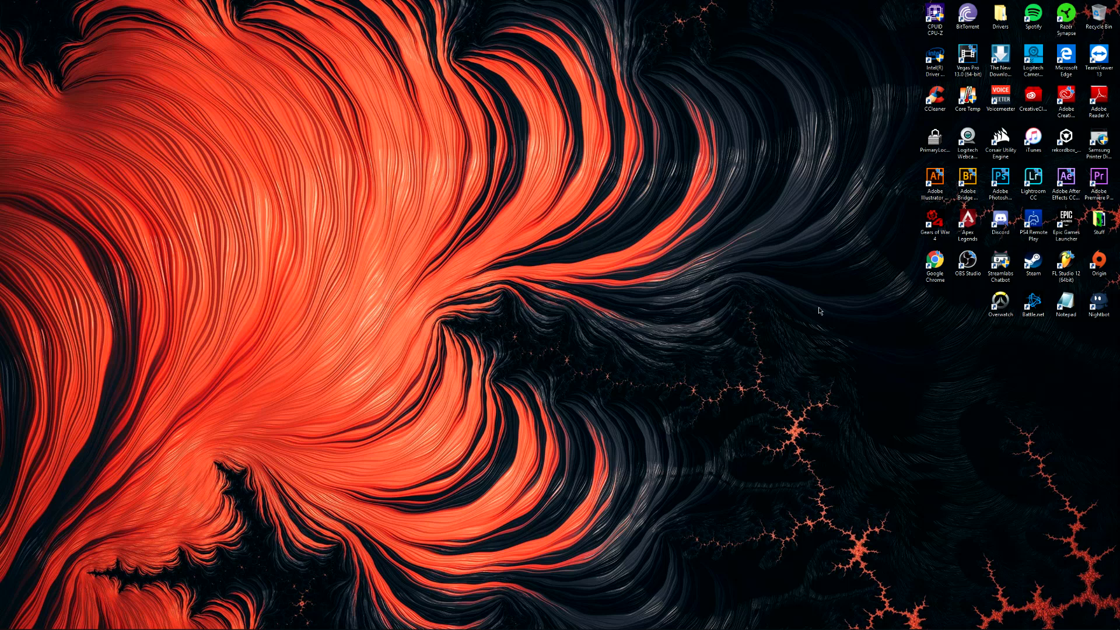
{"action": "mouse_move", "coordinate": [877, 249]}
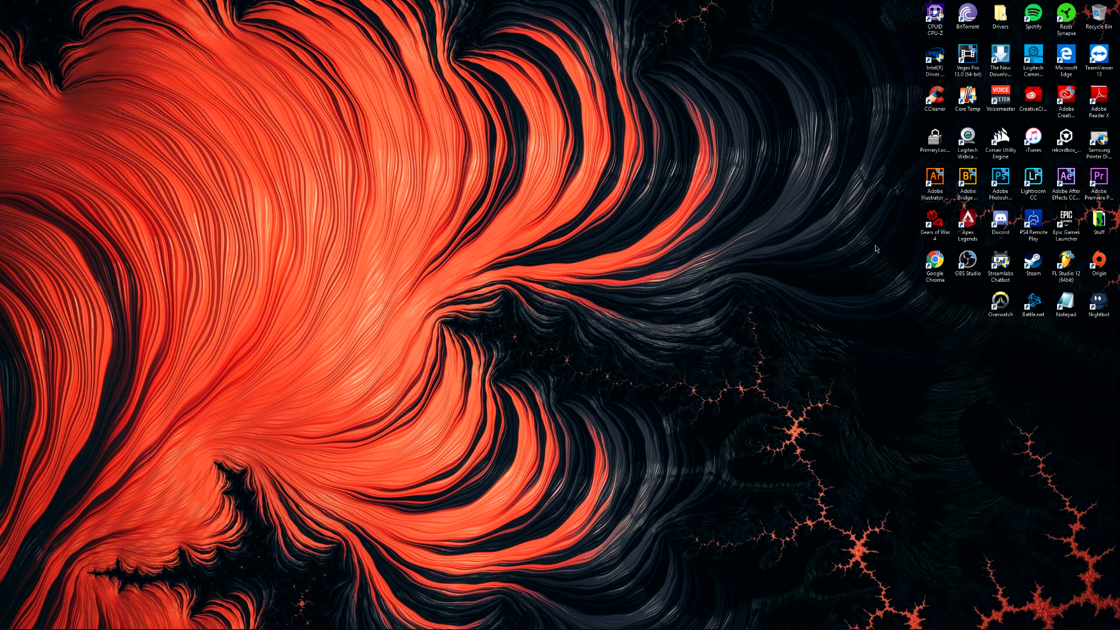
{"action": "left_click_drag", "start_coordinate": [876, 249], "coordinate": [990, 386]}
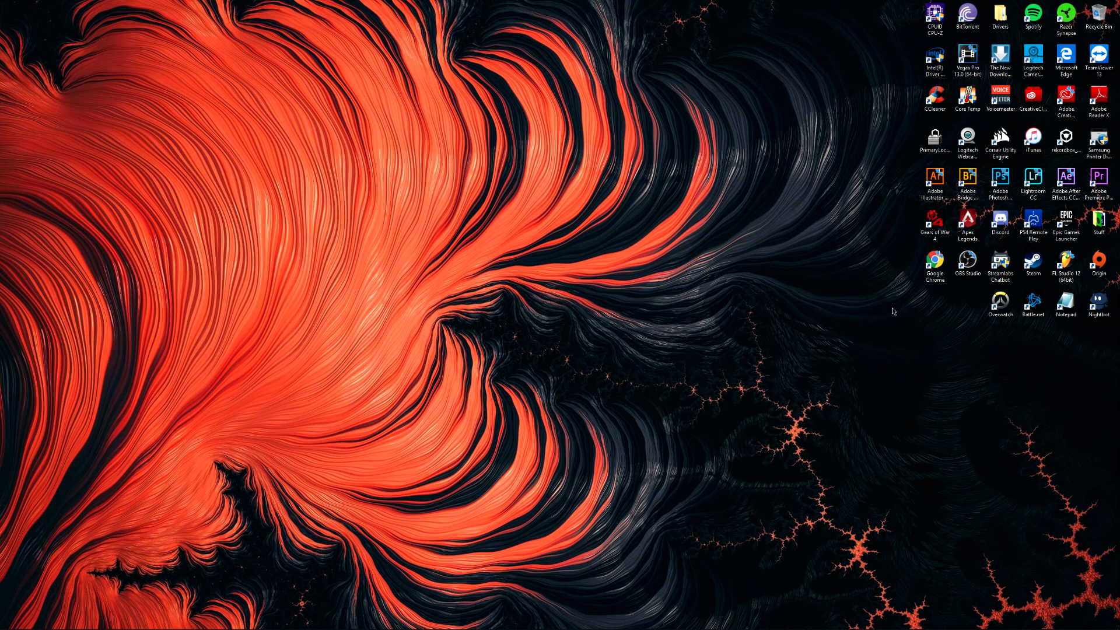
{"action": "left_click_drag", "start_coordinate": [893, 311], "coordinate": [991, 400]}
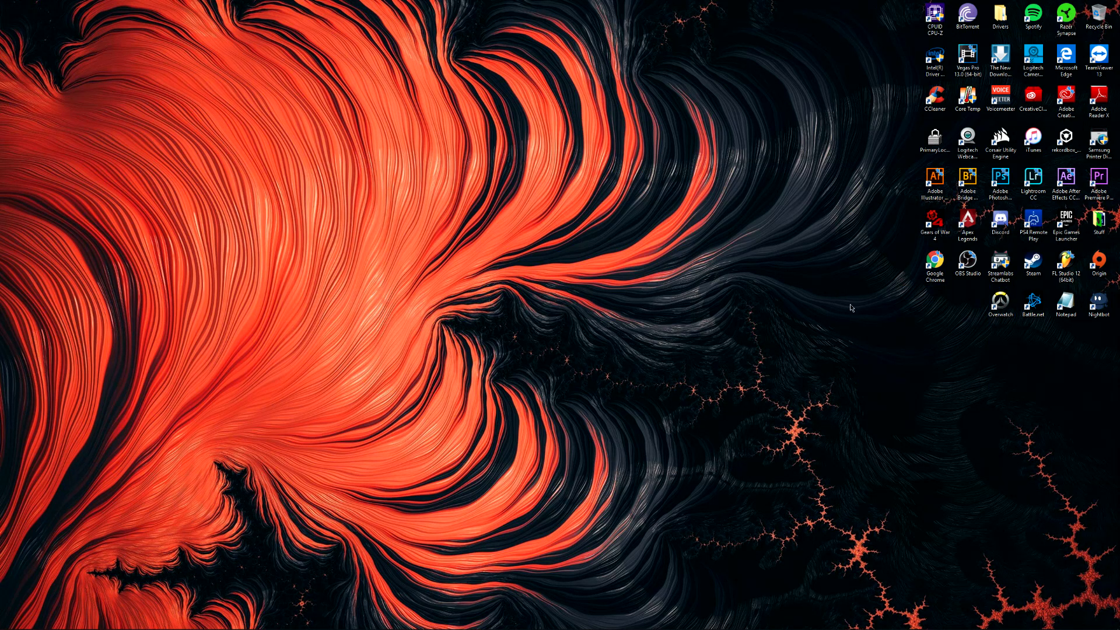
{"action": "left_click_drag", "start_coordinate": [852, 307], "coordinate": [989, 354]}
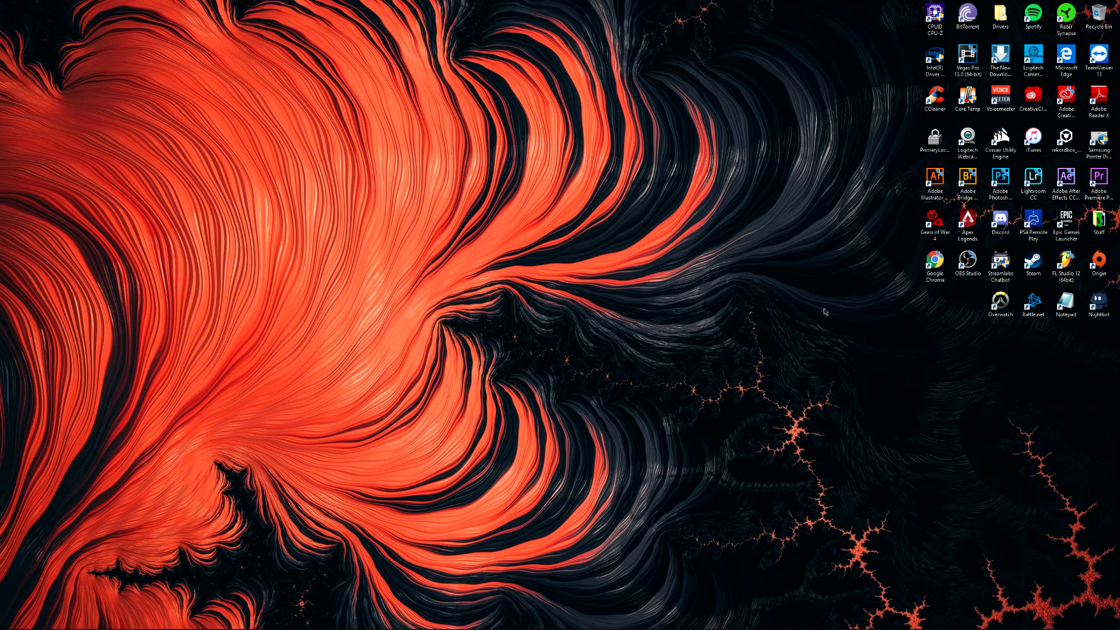
{"action": "left_click", "coordinate": [1000, 301]}
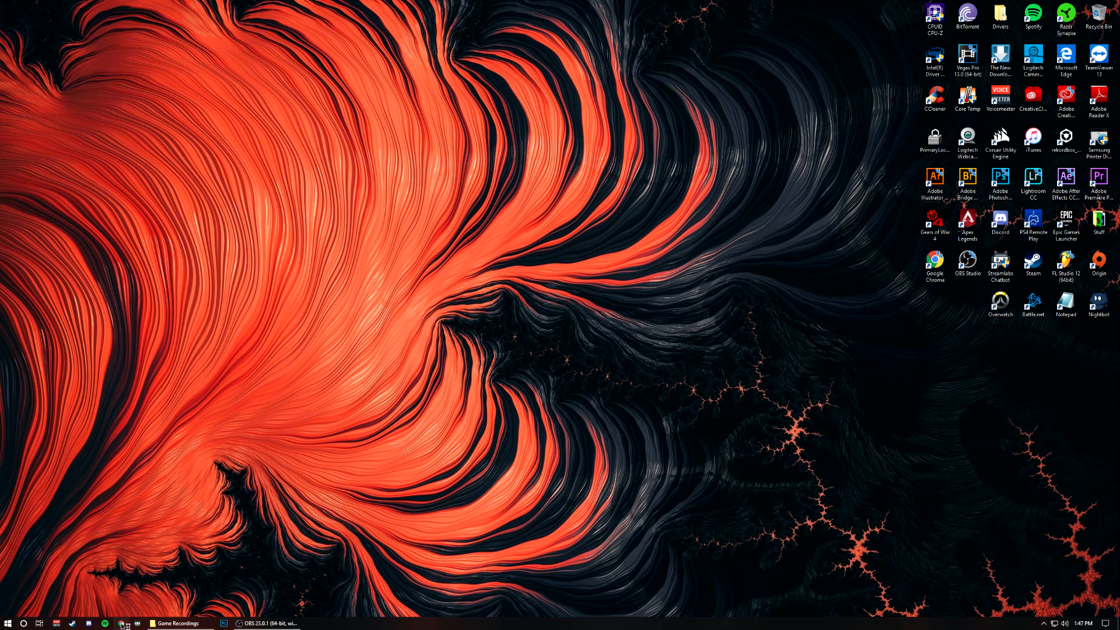
Restore the Chrome window showing the QuadKILL Twitch channel page.
{"action": "left_click", "coordinate": [104, 623]}
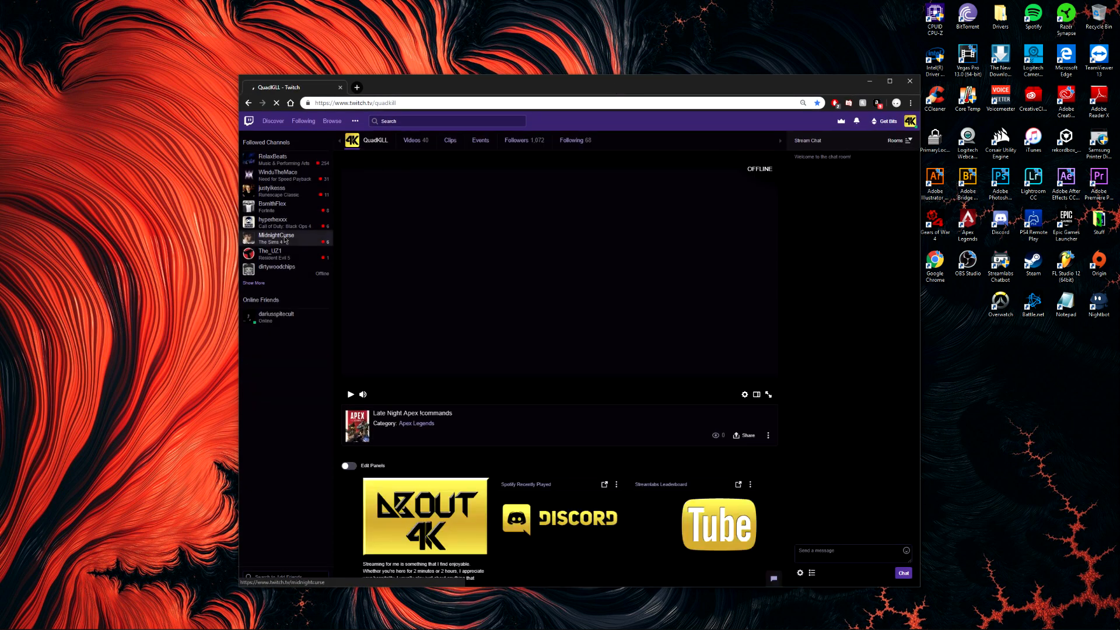
Browse the Twitch categories directory down to Gears of War 4 and open its page.
{"action": "left_click", "coordinate": [332, 121]}
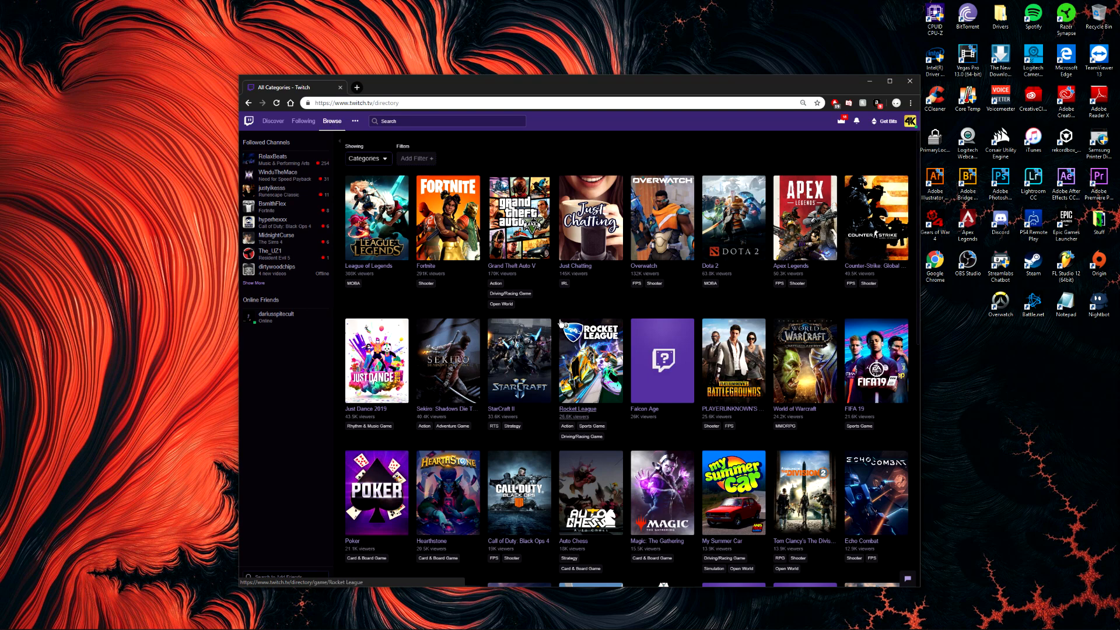
{"action": "scroll", "scroll_direction": "down", "scroll_amount": 3}
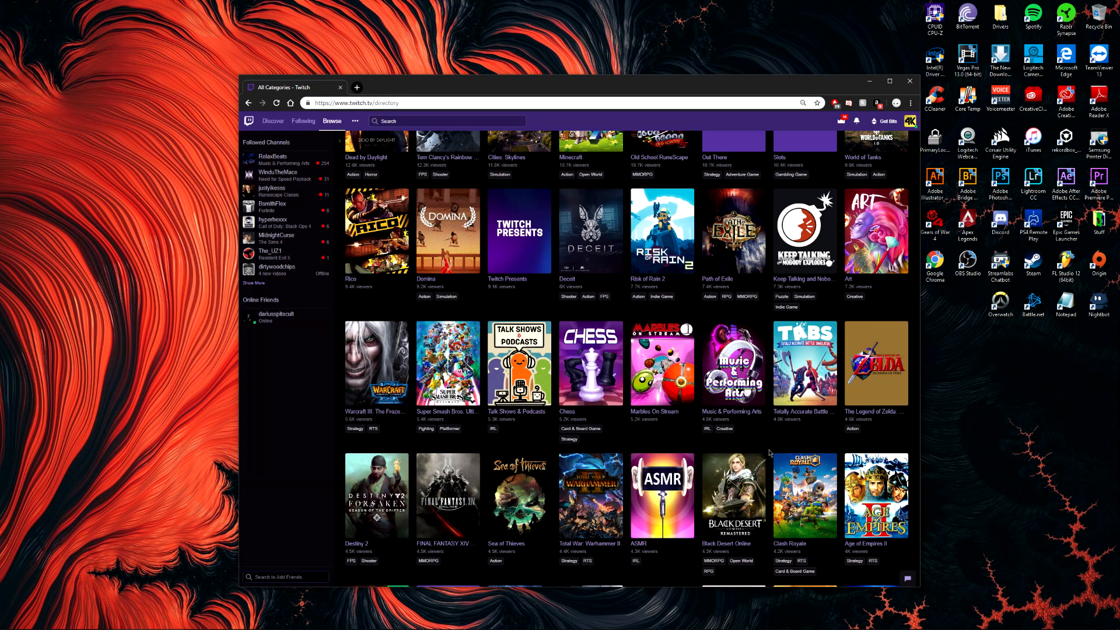
{"action": "scroll", "scroll_direction": "down", "scroll_amount": 3}
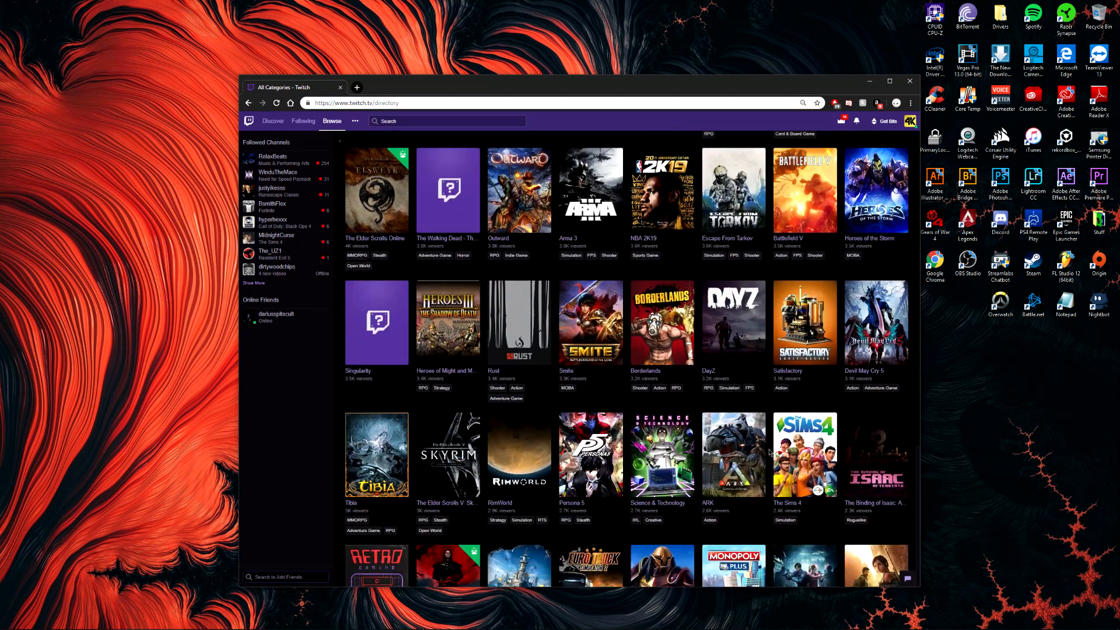
{"action": "mouse_move", "coordinate": [767, 406]}
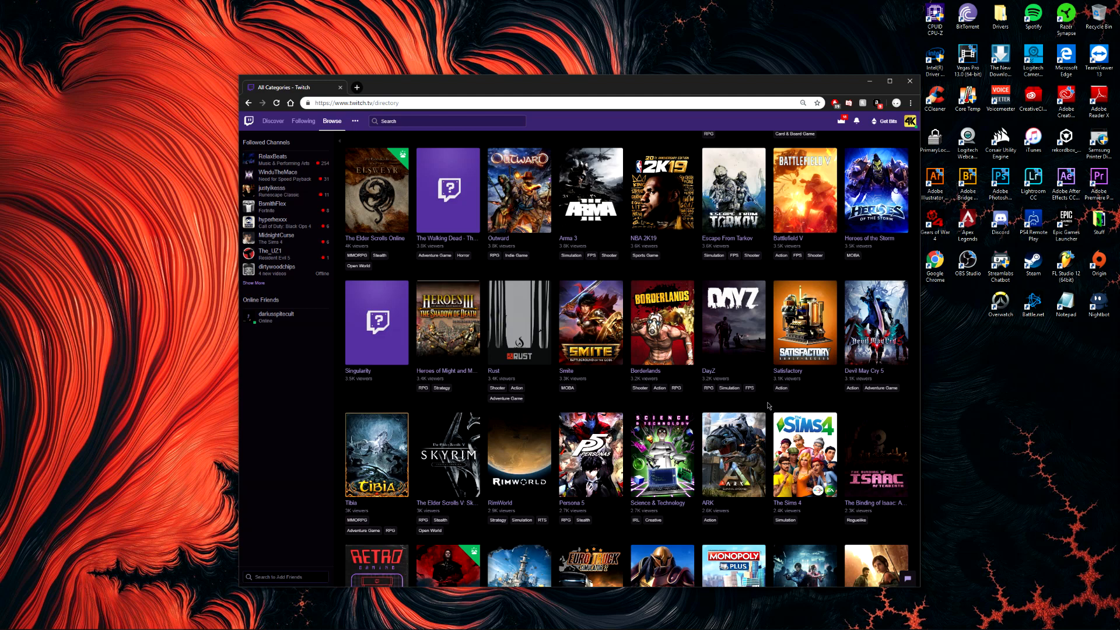
{"action": "scroll", "scroll_direction": "down", "scroll_amount": 3}
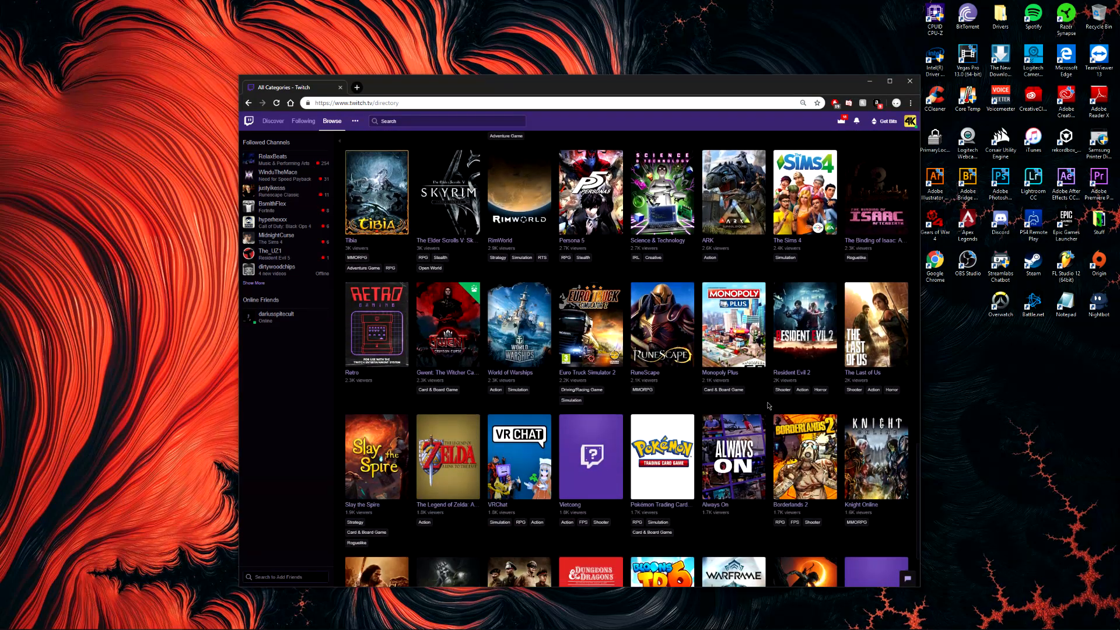
{"action": "scroll", "scroll_direction": "down", "scroll_amount": 3}
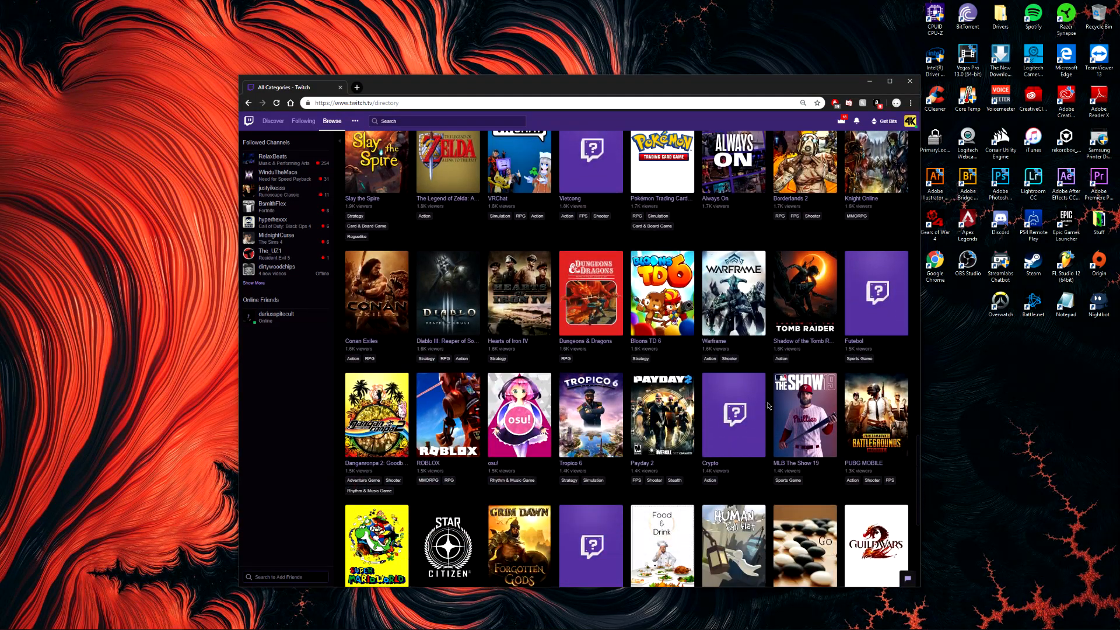
{"action": "scroll", "scroll_direction": "down", "scroll_amount": 3}
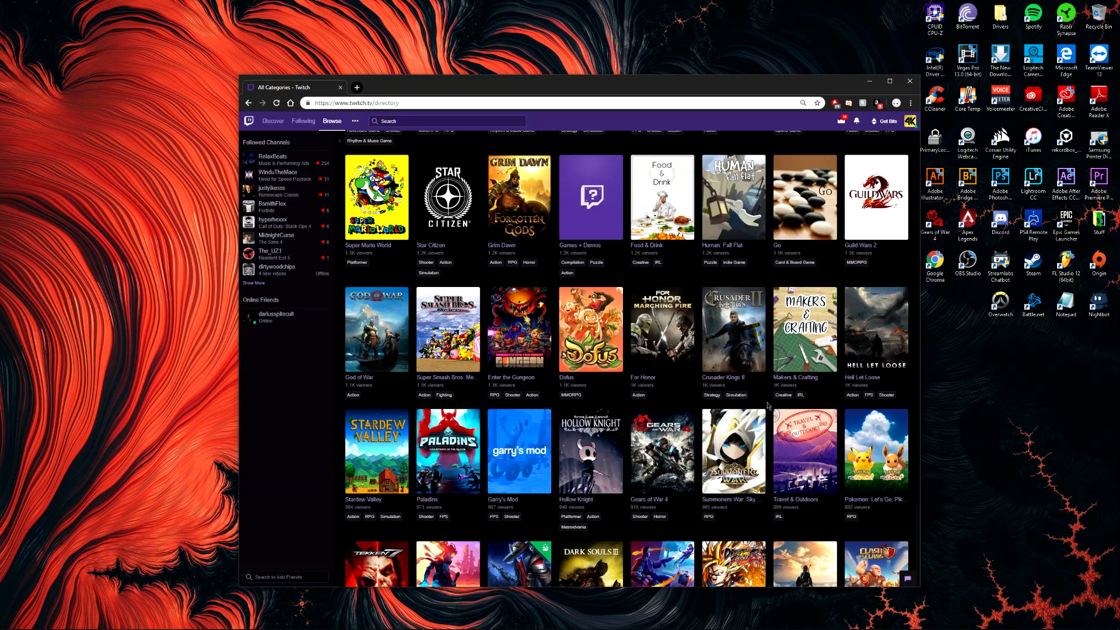
{"action": "left_click", "coordinate": [661, 450]}
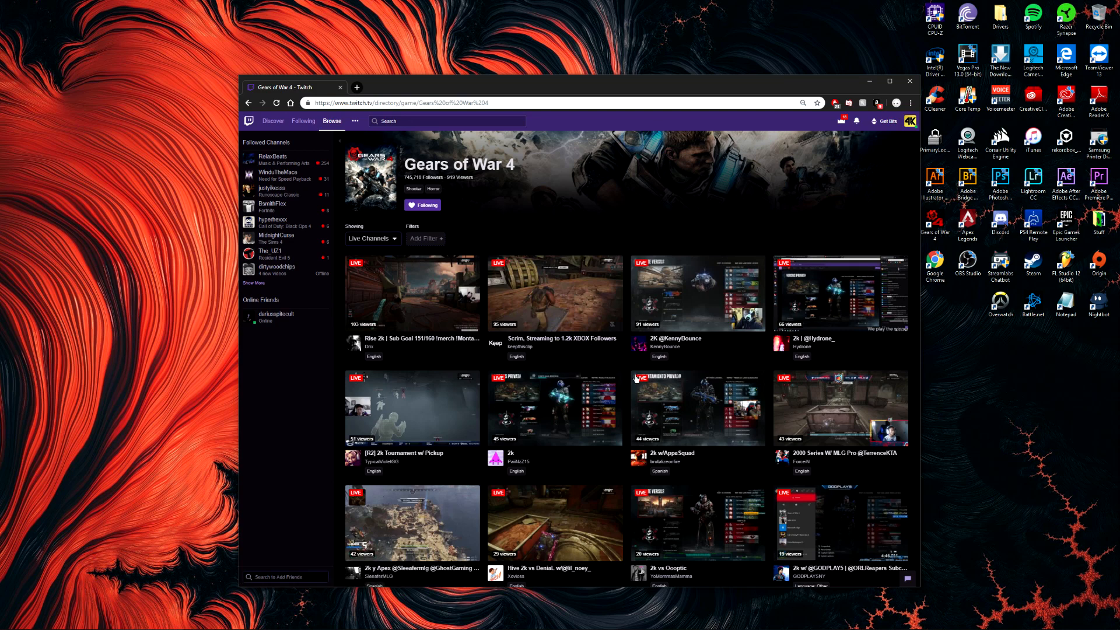
Scroll through the Gears of War 4 live channels list to its end, reviewing low-viewer streams.
{"action": "scroll", "scroll_direction": "down", "scroll_amount": 3}
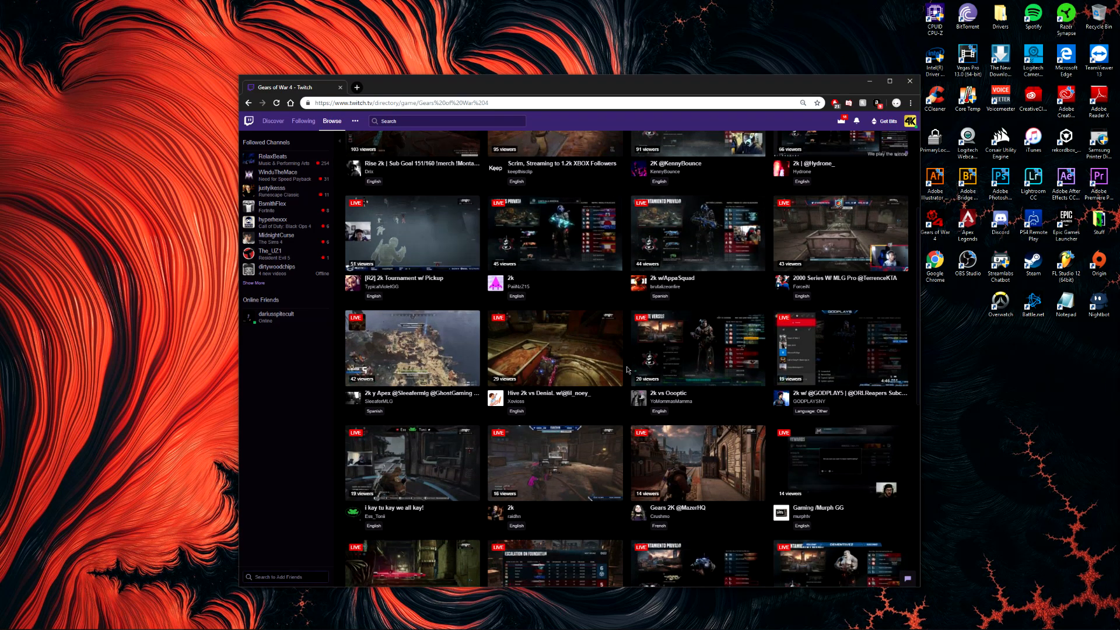
{"action": "scroll", "scroll_direction": "down", "scroll_amount": 3}
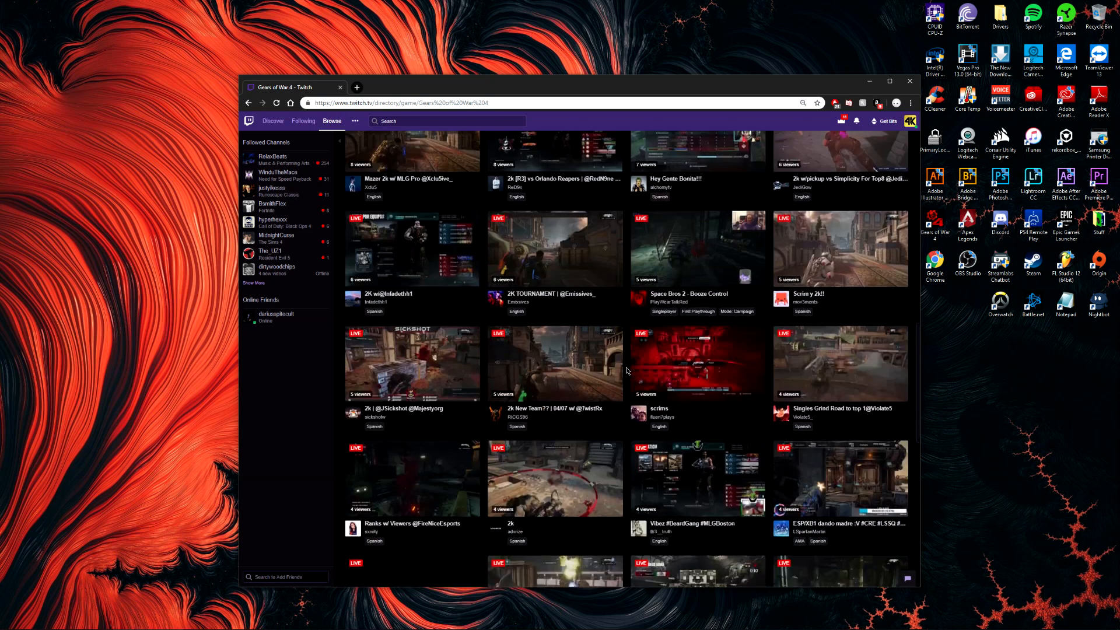
{"action": "scroll", "scroll_direction": "down", "scroll_amount": 3}
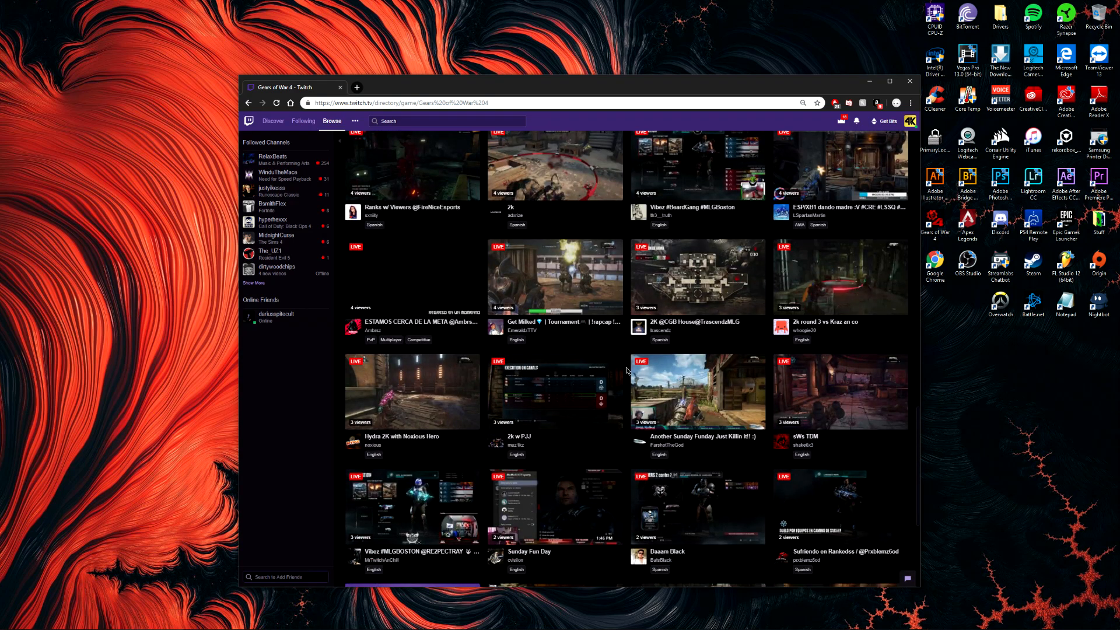
{"action": "scroll", "scroll_direction": "down", "scroll_amount": 3}
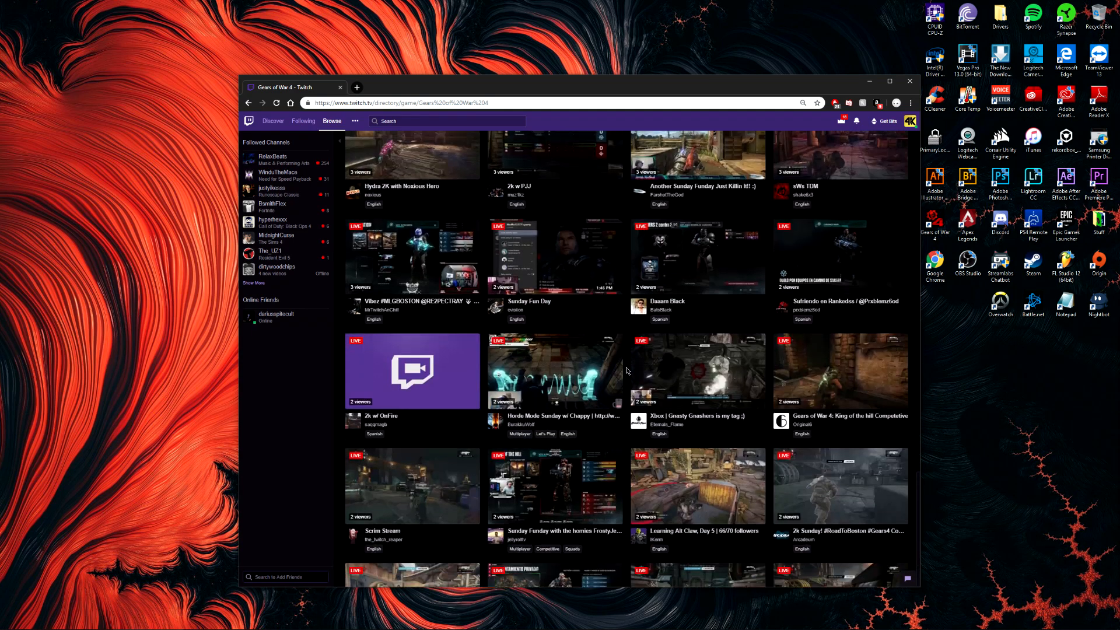
{"action": "scroll", "scroll_direction": "down", "scroll_amount": 3}
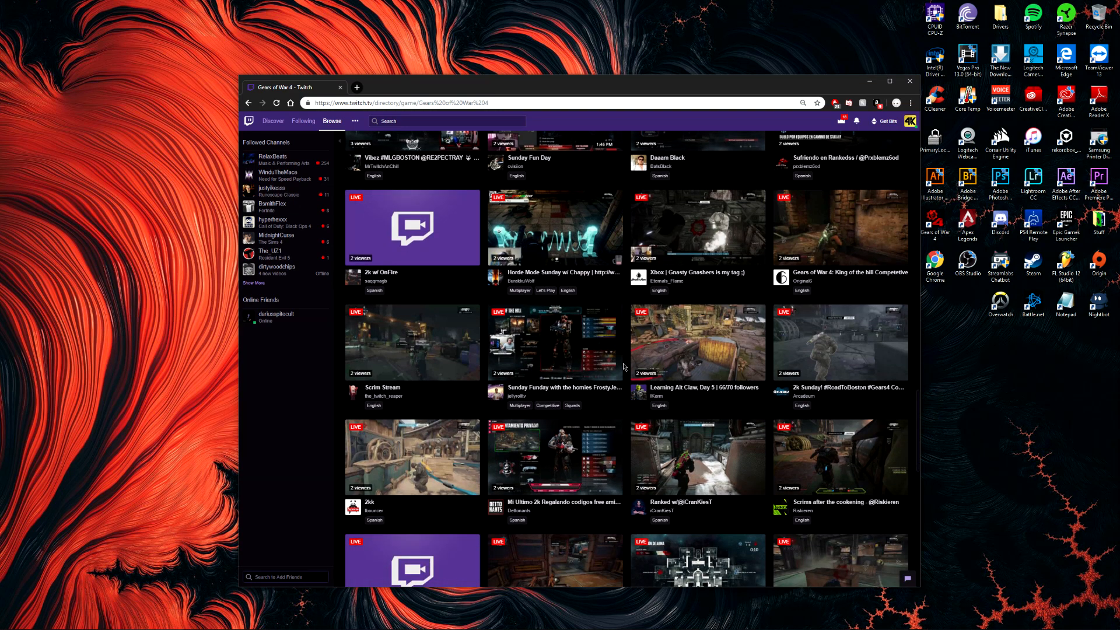
{"action": "scroll", "scroll_direction": "down", "scroll_amount": 3}
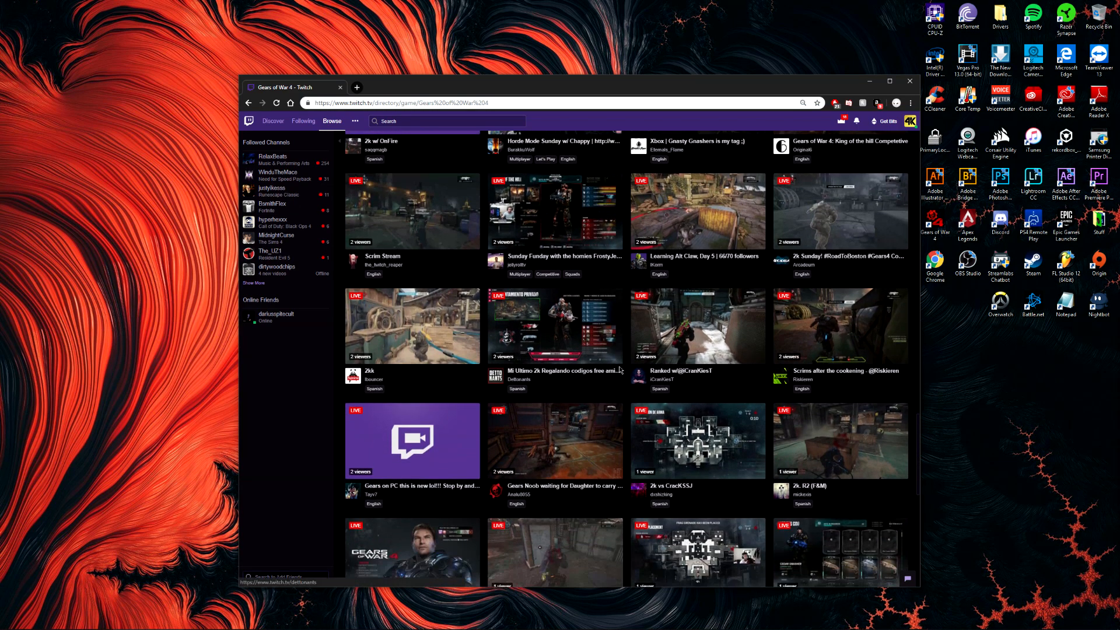
{"action": "scroll", "scroll_direction": "down", "scroll_amount": 3}
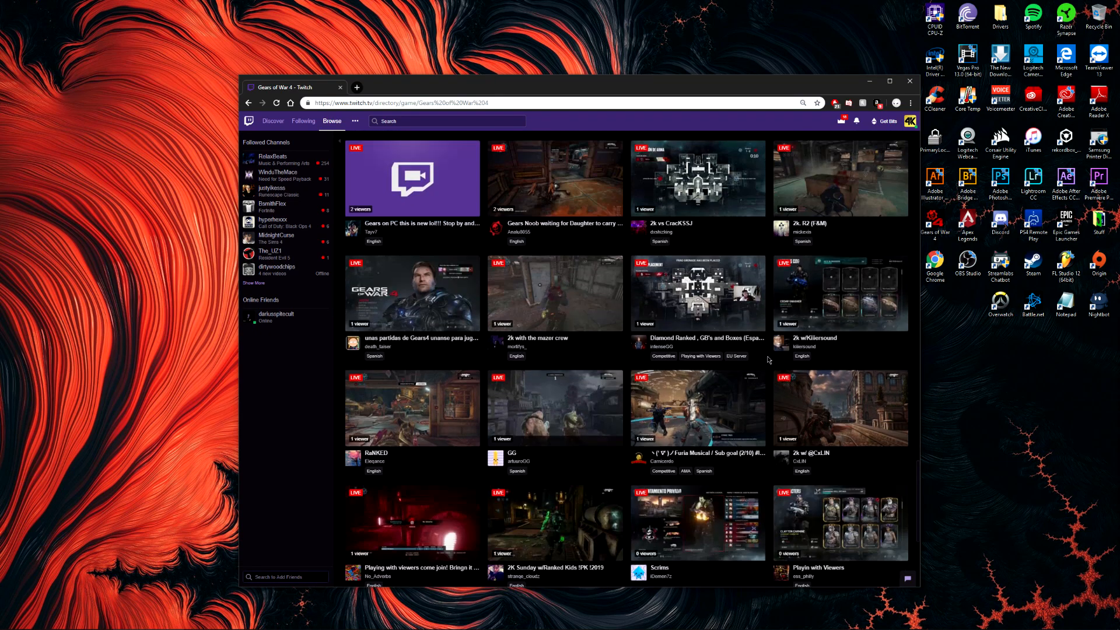
{"action": "scroll", "scroll_direction": "down", "scroll_amount": 3}
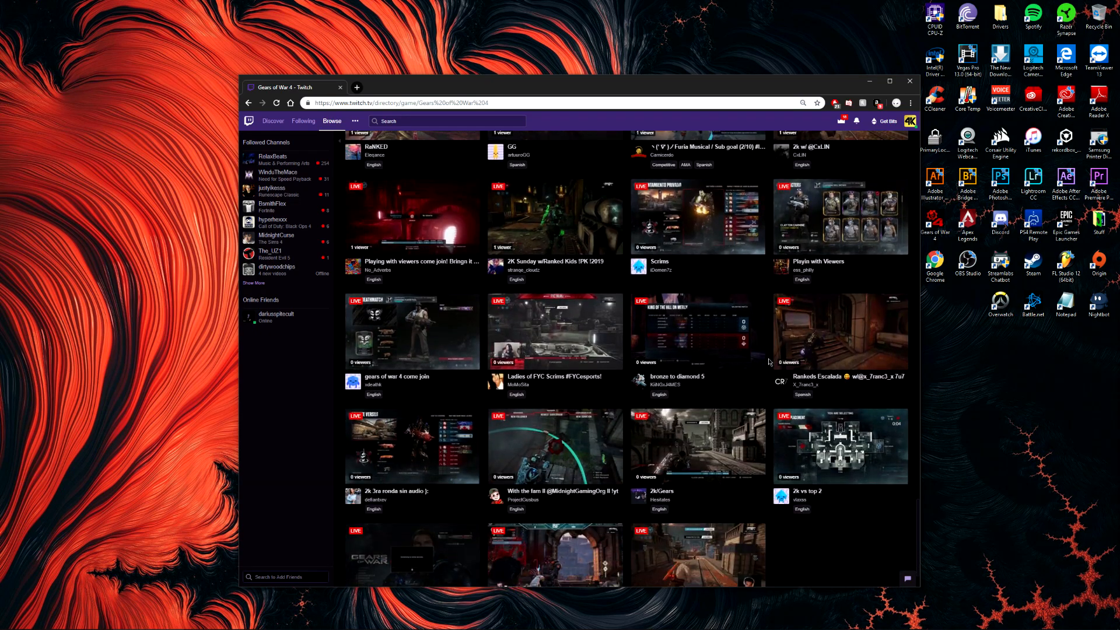
{"action": "scroll", "scroll_direction": "down", "scroll_amount": 3}
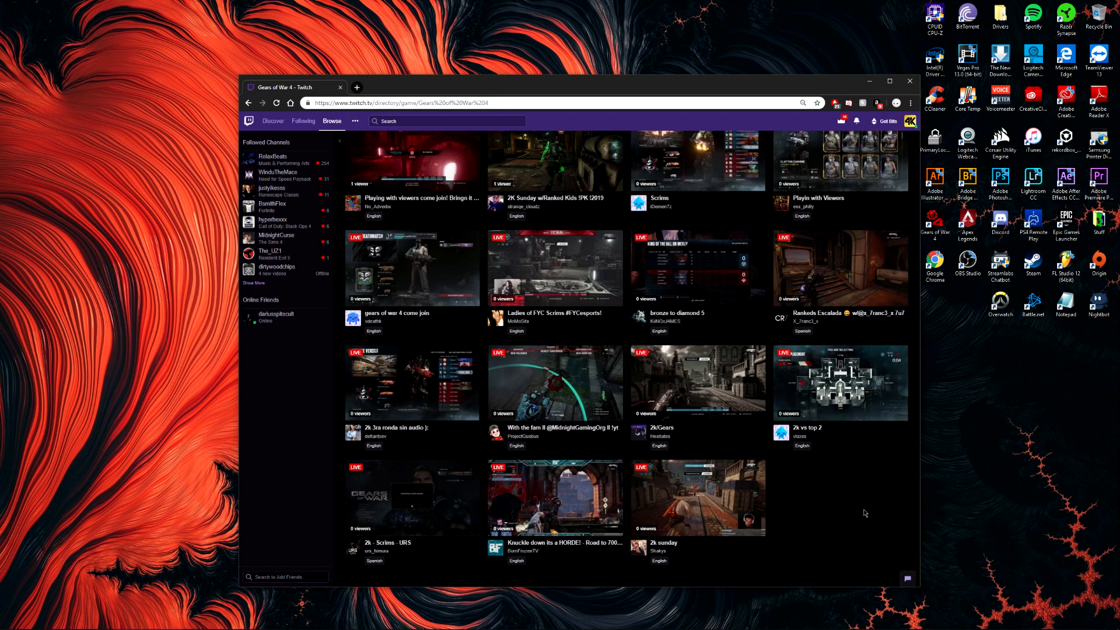
{"action": "mouse_move", "coordinate": [770, 464]}
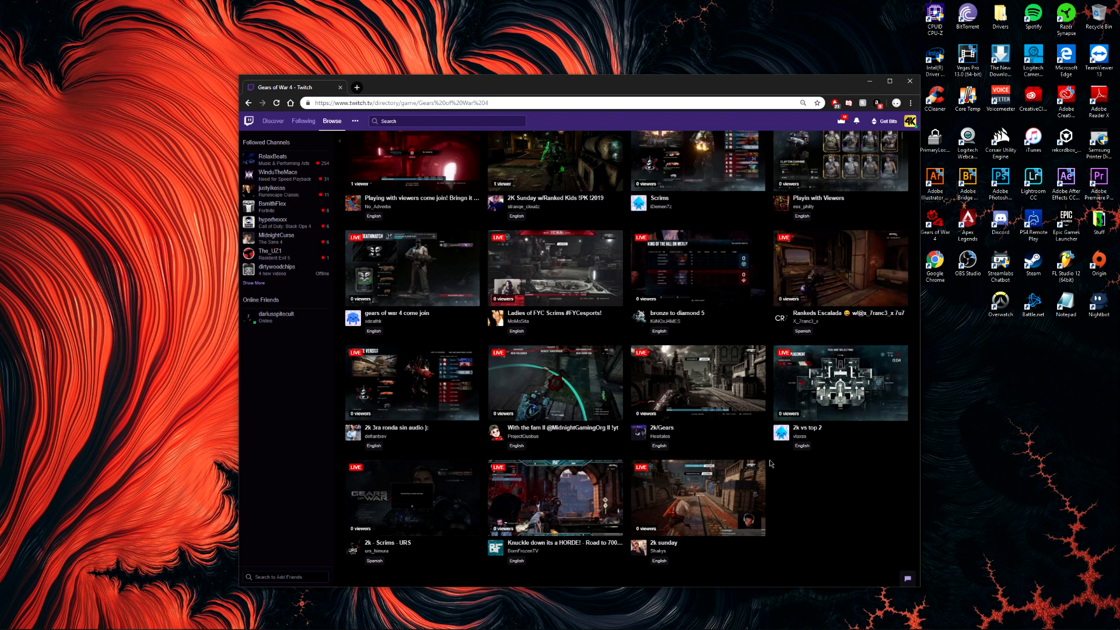
{"action": "mouse_move", "coordinate": [770, 489]}
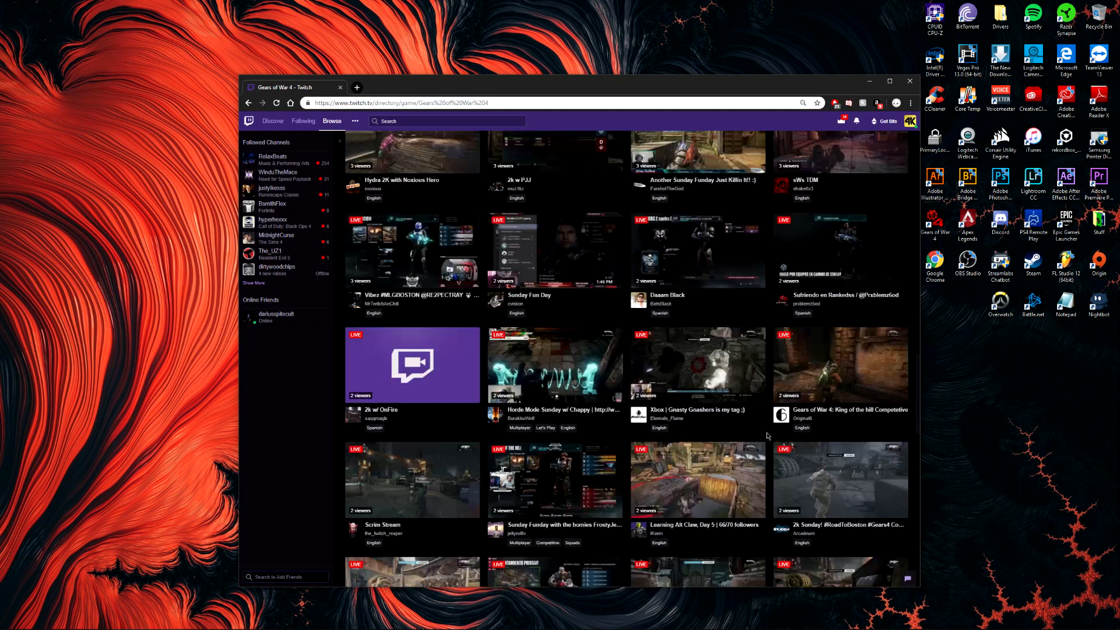
{"action": "scroll", "scroll_direction": "up", "scroll_amount": 3}
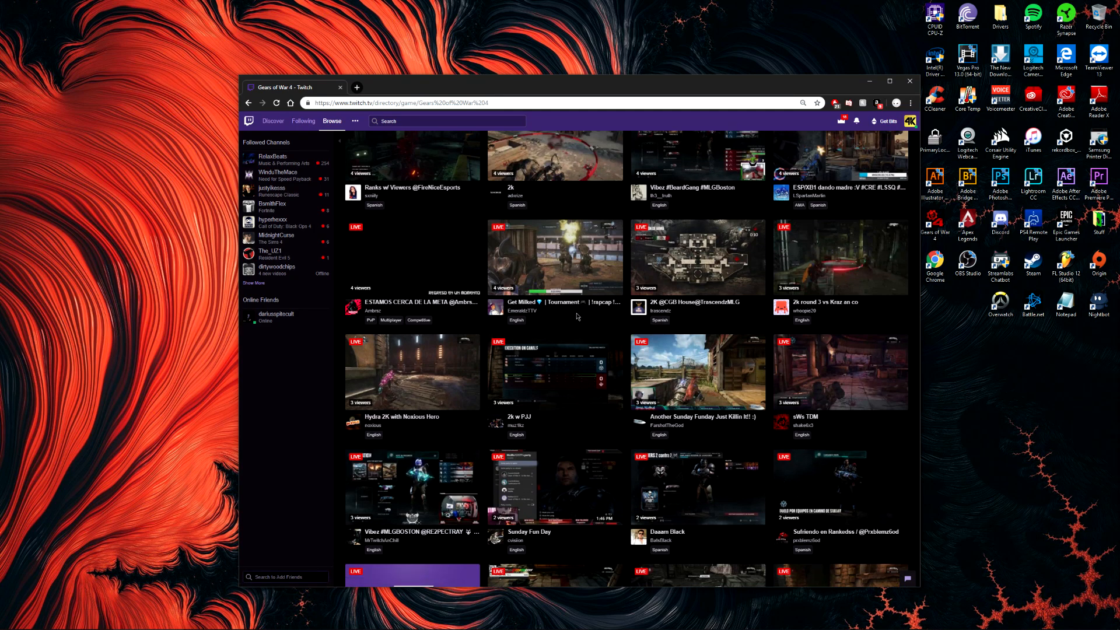
{"action": "scroll", "scroll_direction": "down", "scroll_amount": 3}
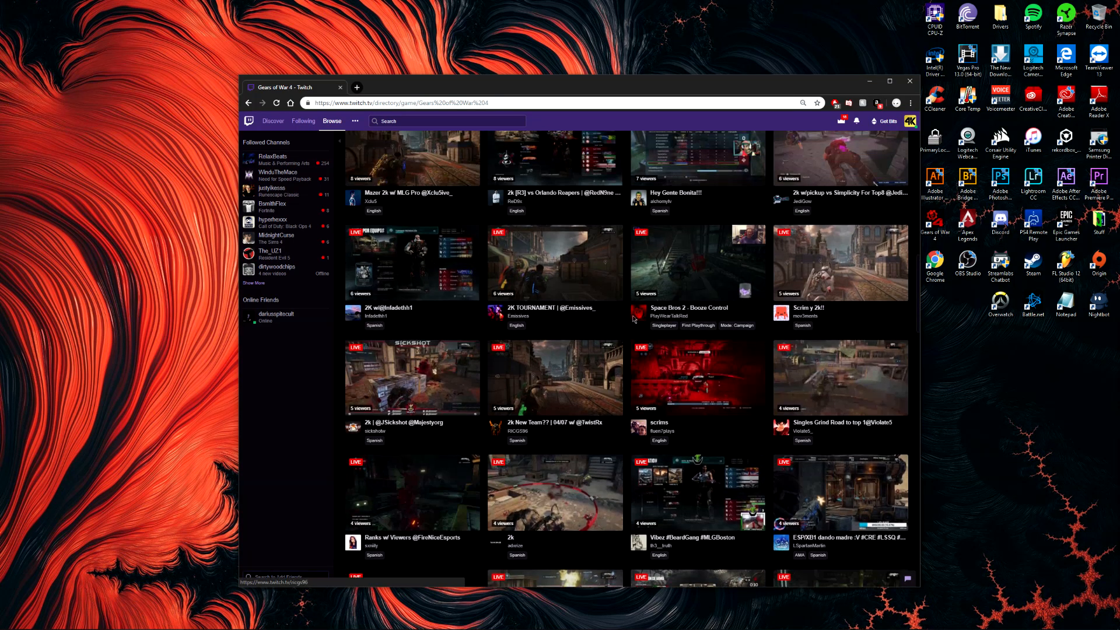